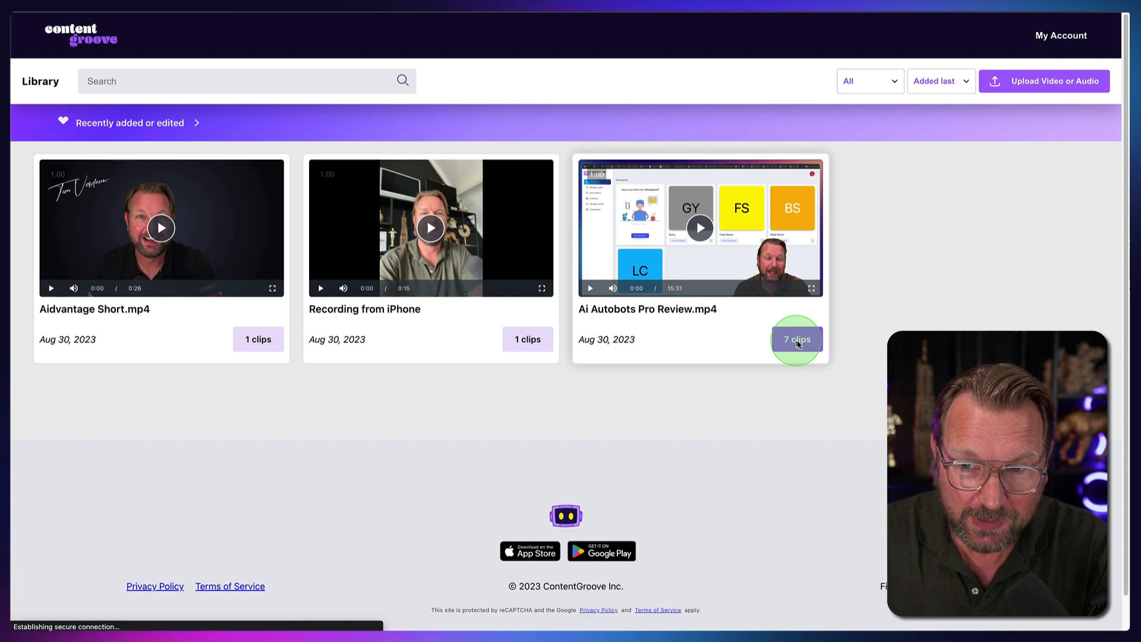
- Open the 7 clips of Ai Autobots Pro Review.mp4 and preview one AI-generated clip
click(796, 338)
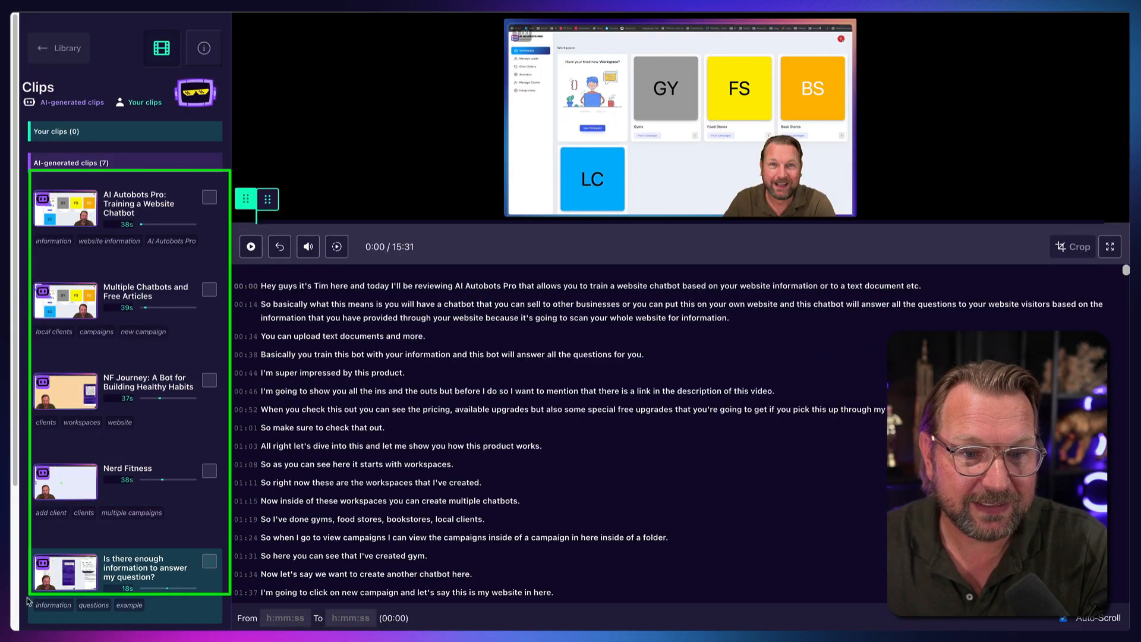
scroll(down, 3)
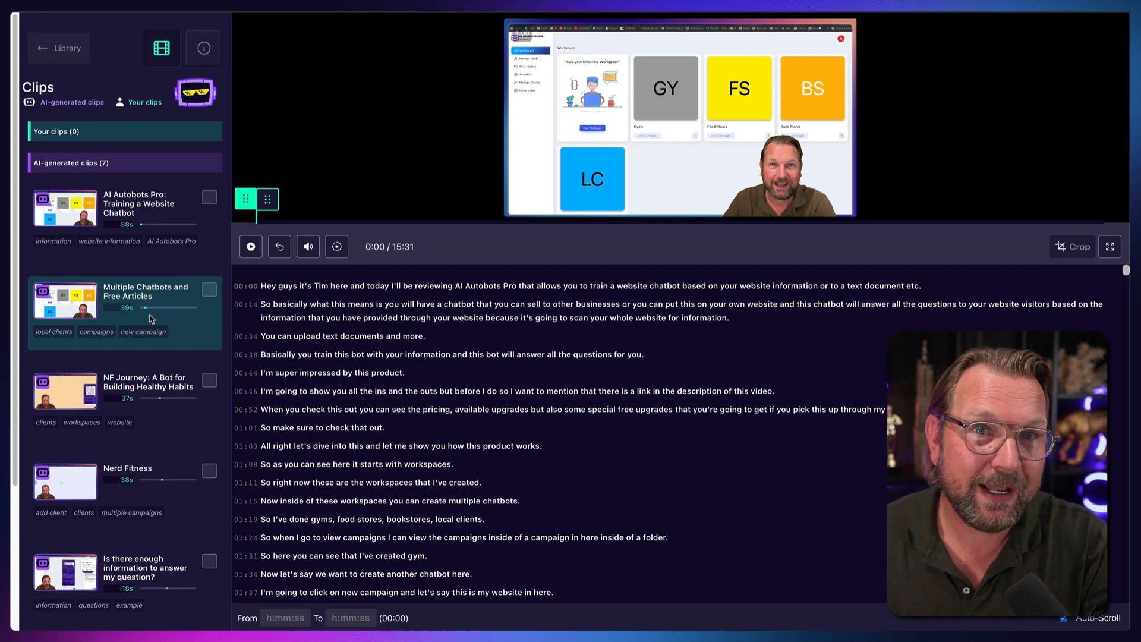
click(144, 332)
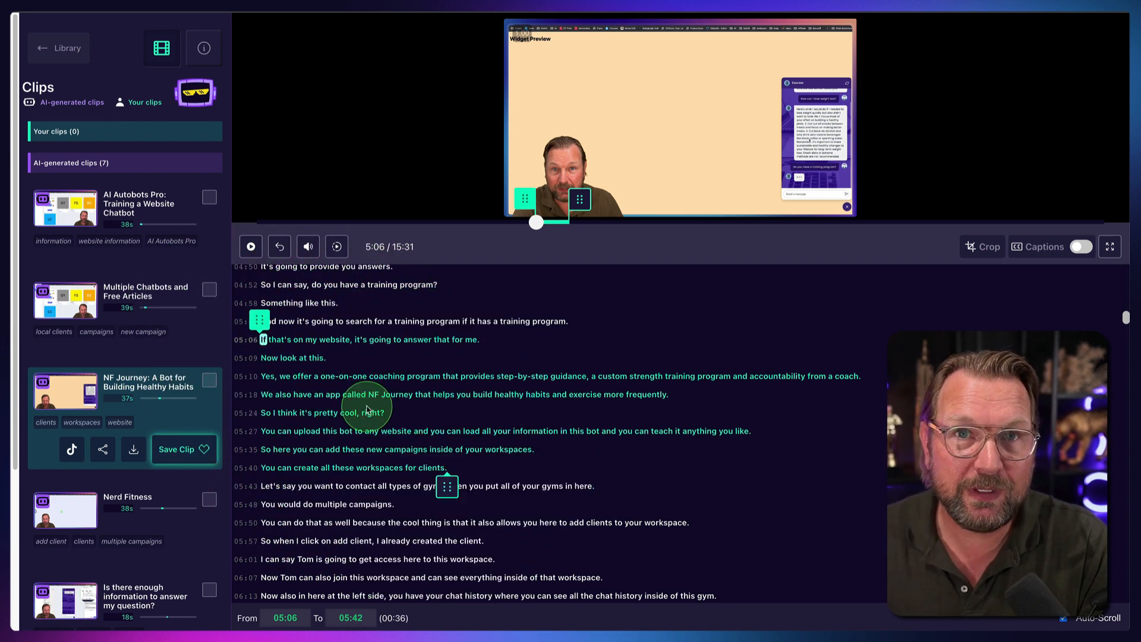
- Scroll through the clips and transcript to mark the 11:30–11:53 testimonials section as a 22-second clip
scroll(down, 3)
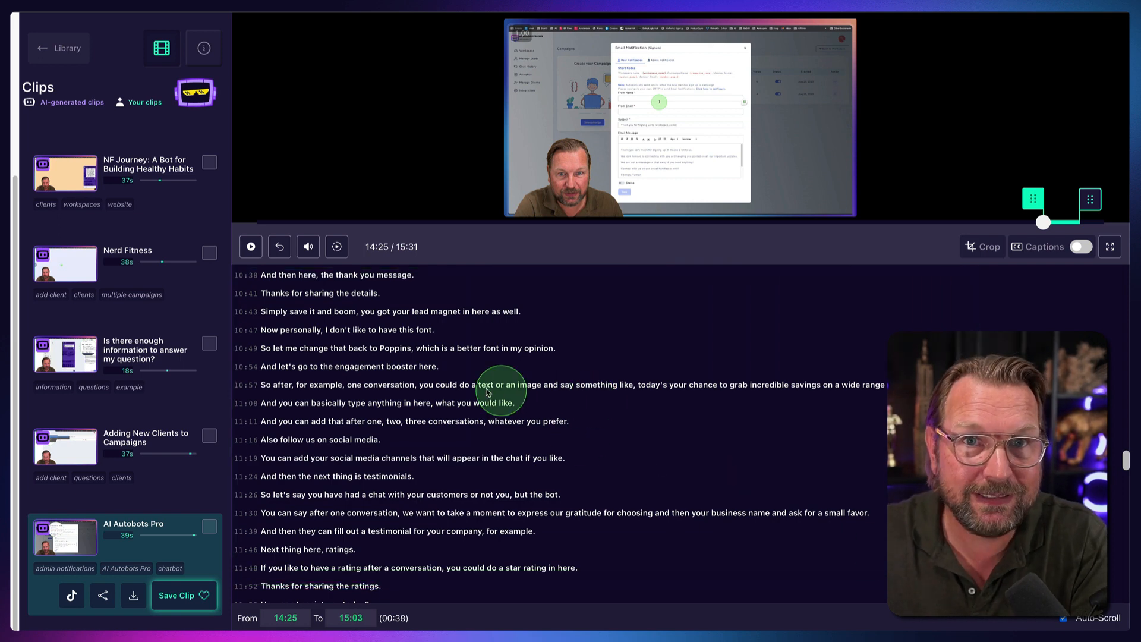
scroll(down, 3)
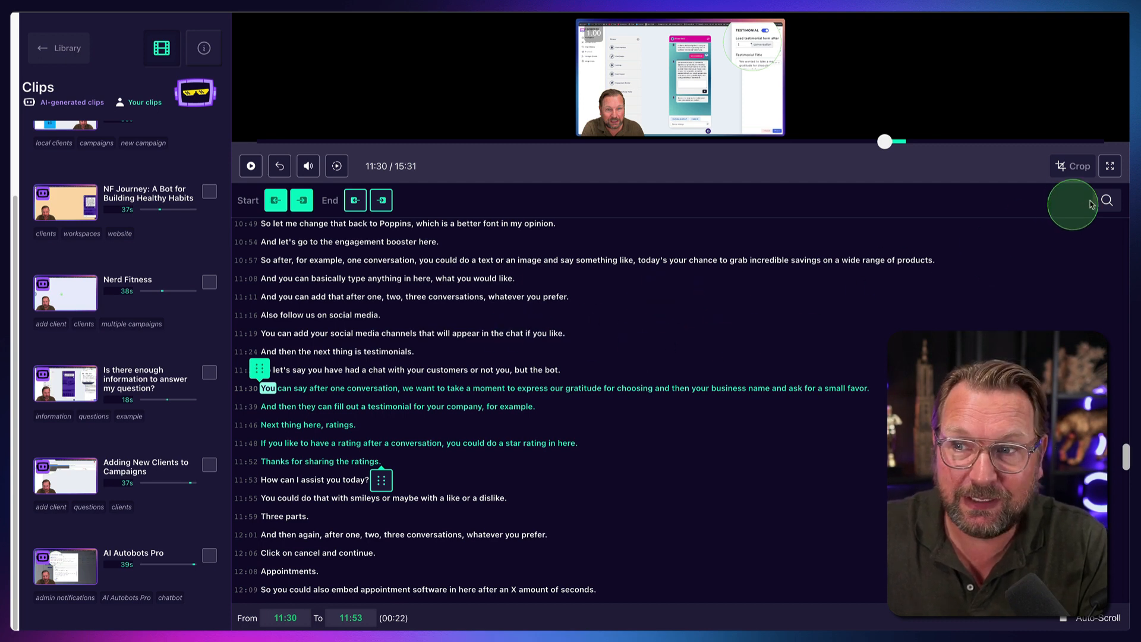
- Search the transcript for 'pric' to find the 0:52 pricing line, then head to another clip
click(1107, 200)
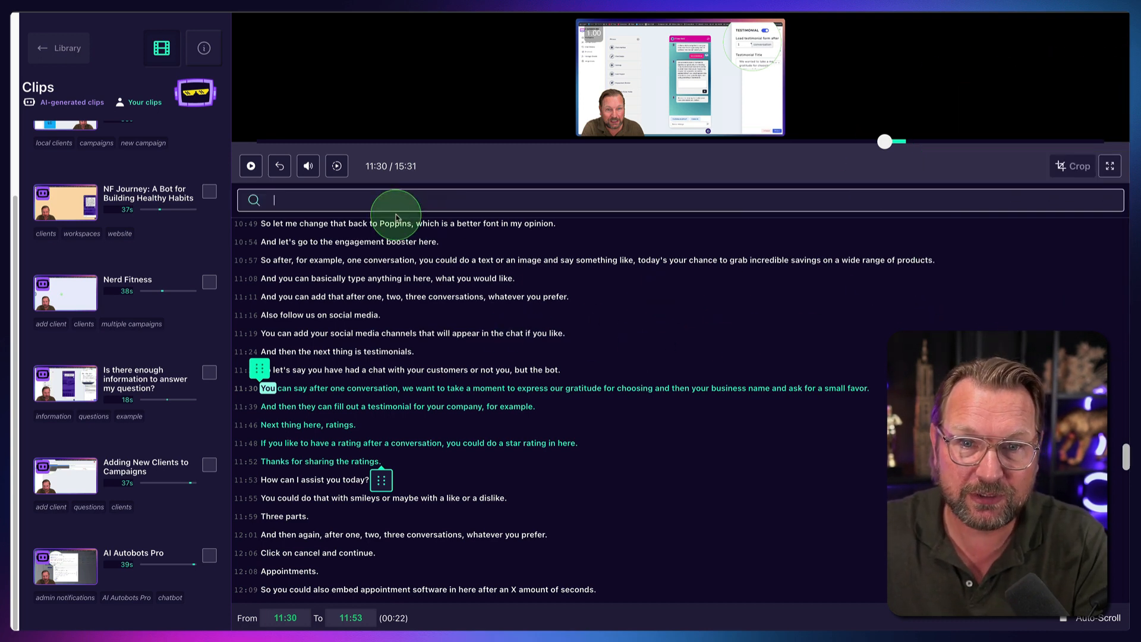
text(pric)
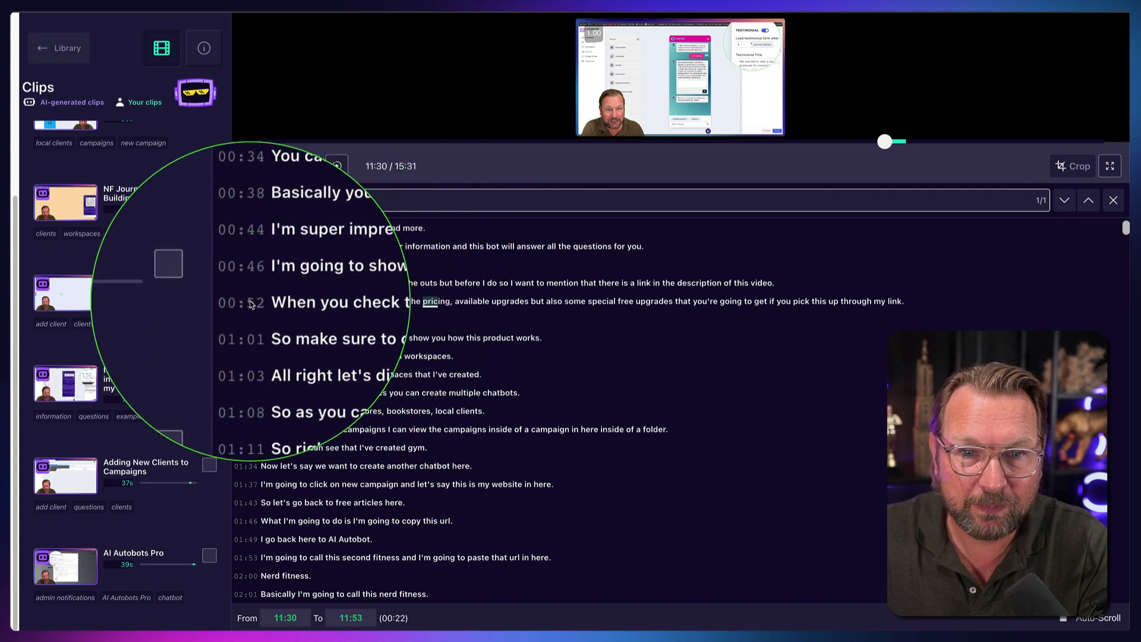
text(pric)
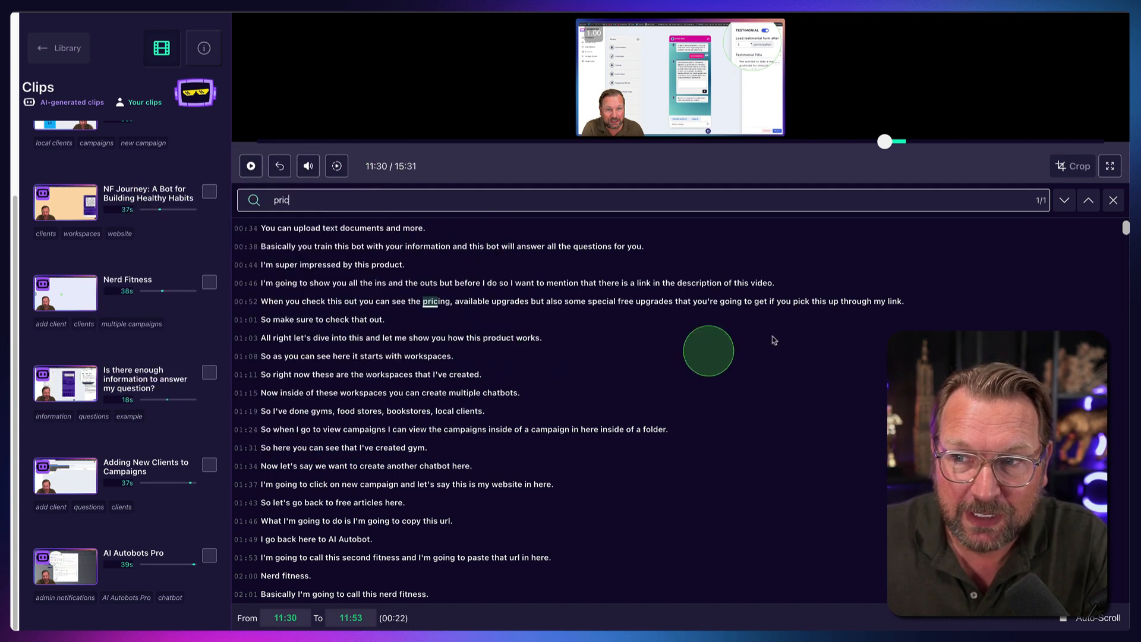
click(1113, 200)
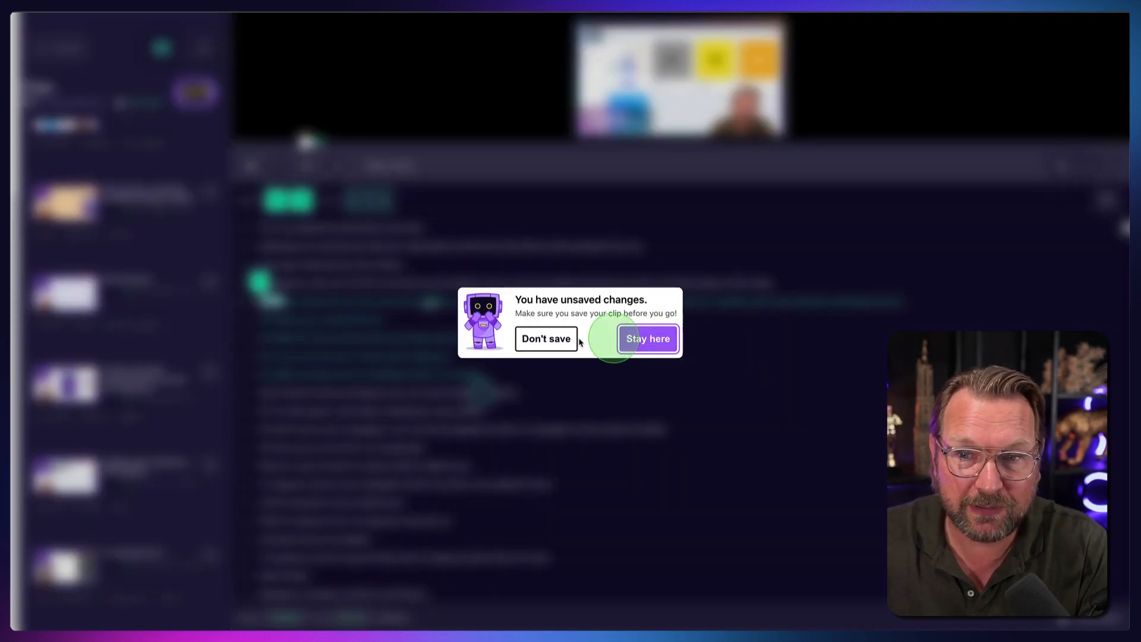
- Discard the unsaved edits, load the Nerd Fitness 5:48–6:26 clip and turn its captions on
click(647, 339)
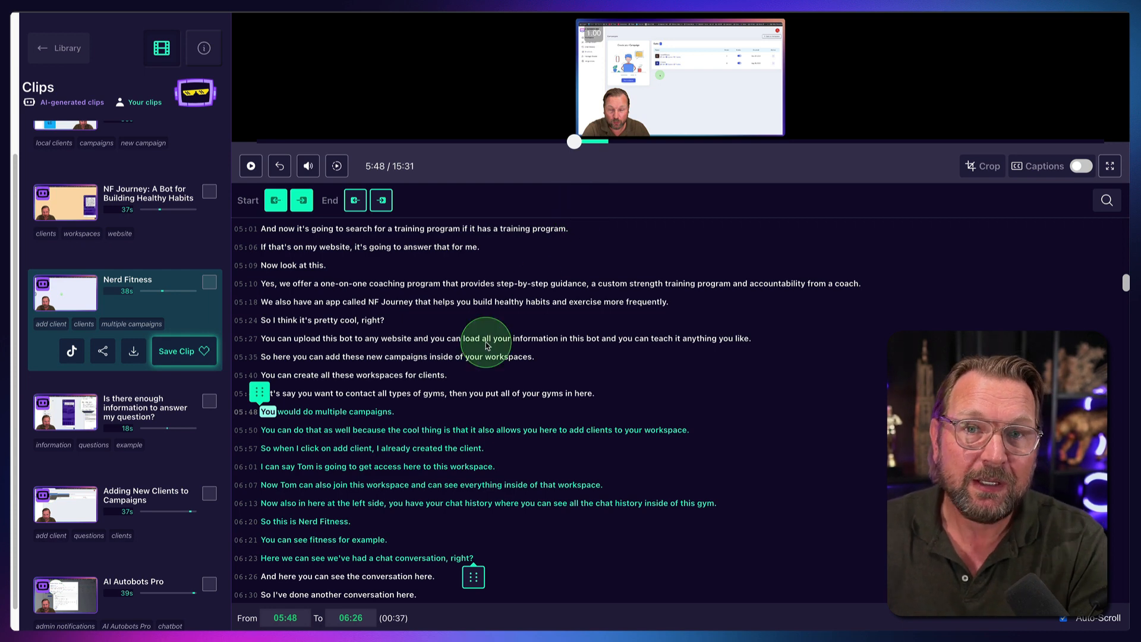
scroll(down, 3)
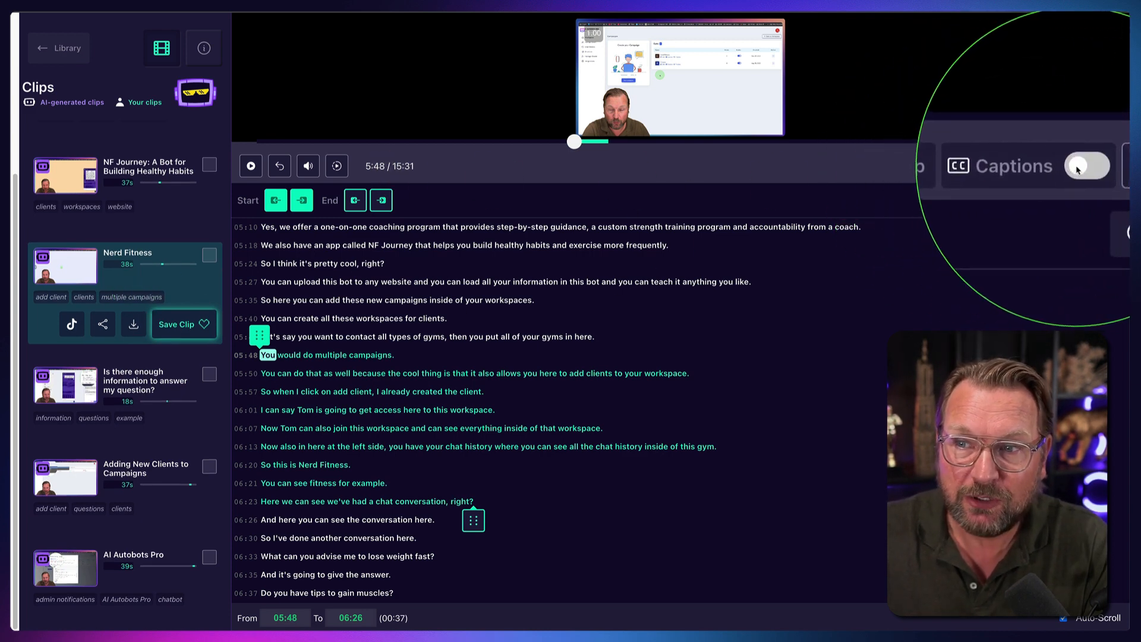
click(1087, 165)
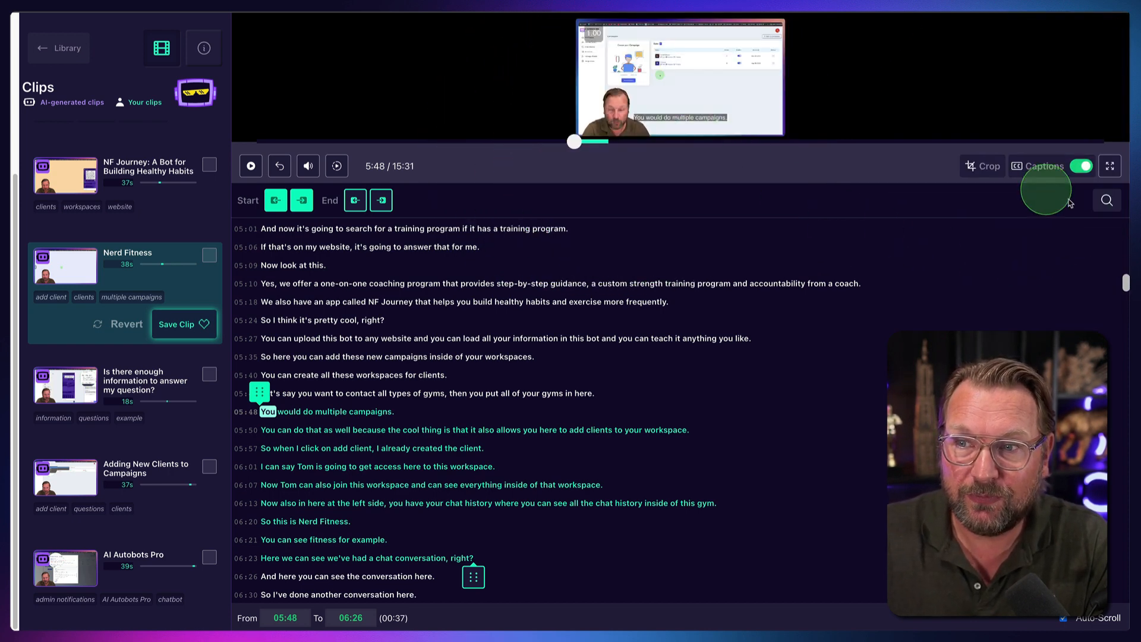
click(982, 166)
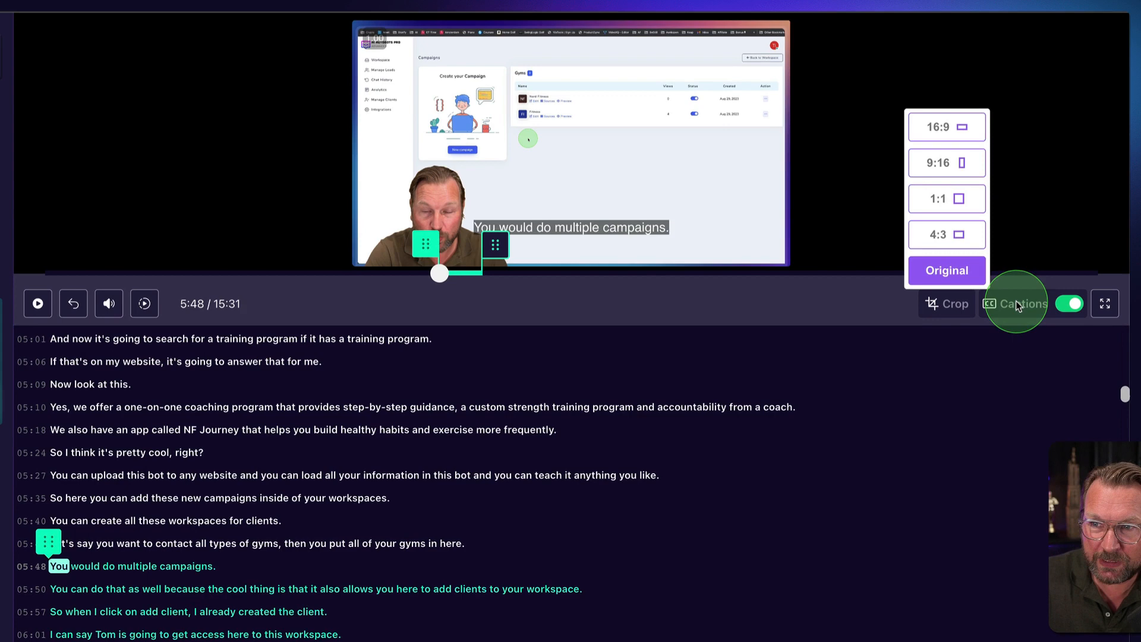
- Adjust the caption position slider and narrow the width so captions wrap onto two lines
click(1023, 303)
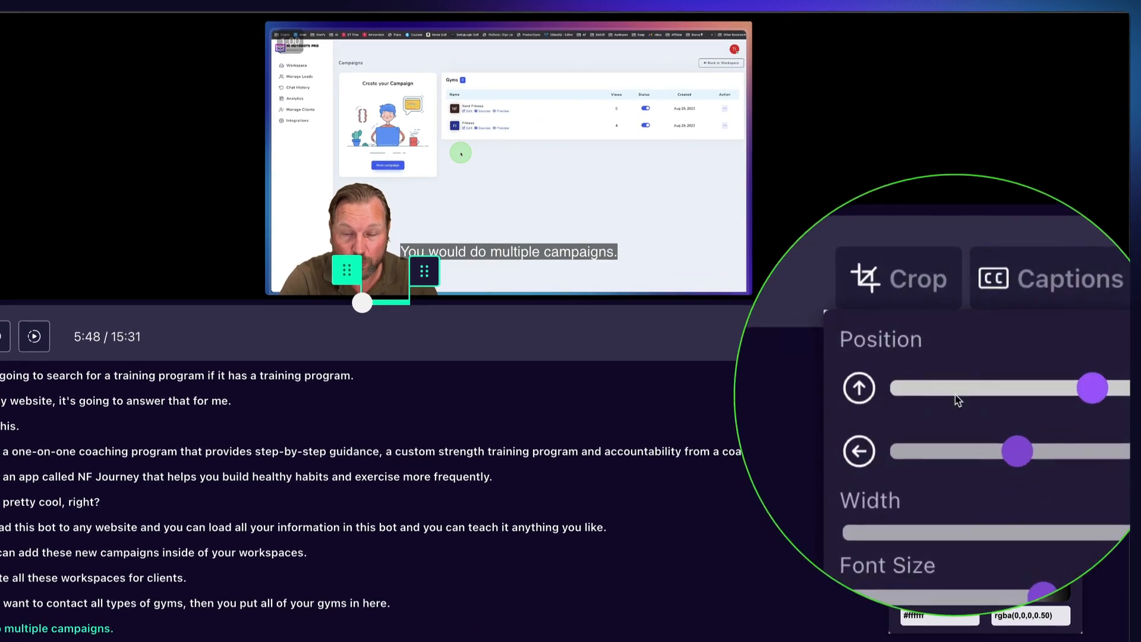
drag(1092, 387, 943, 390)
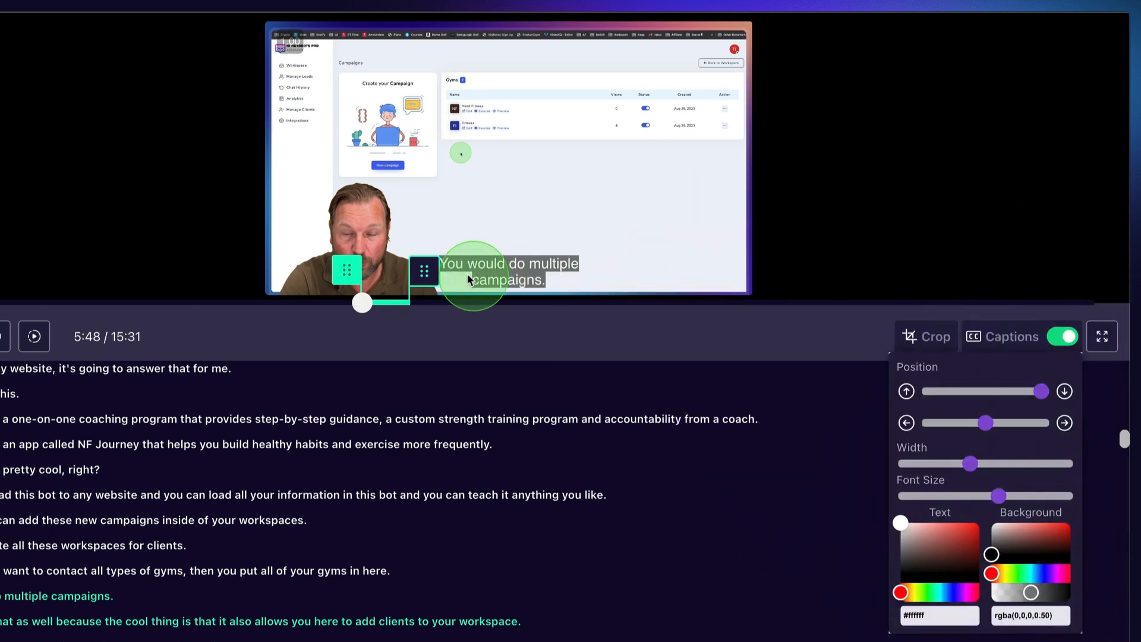
drag(1009, 464, 987, 463)
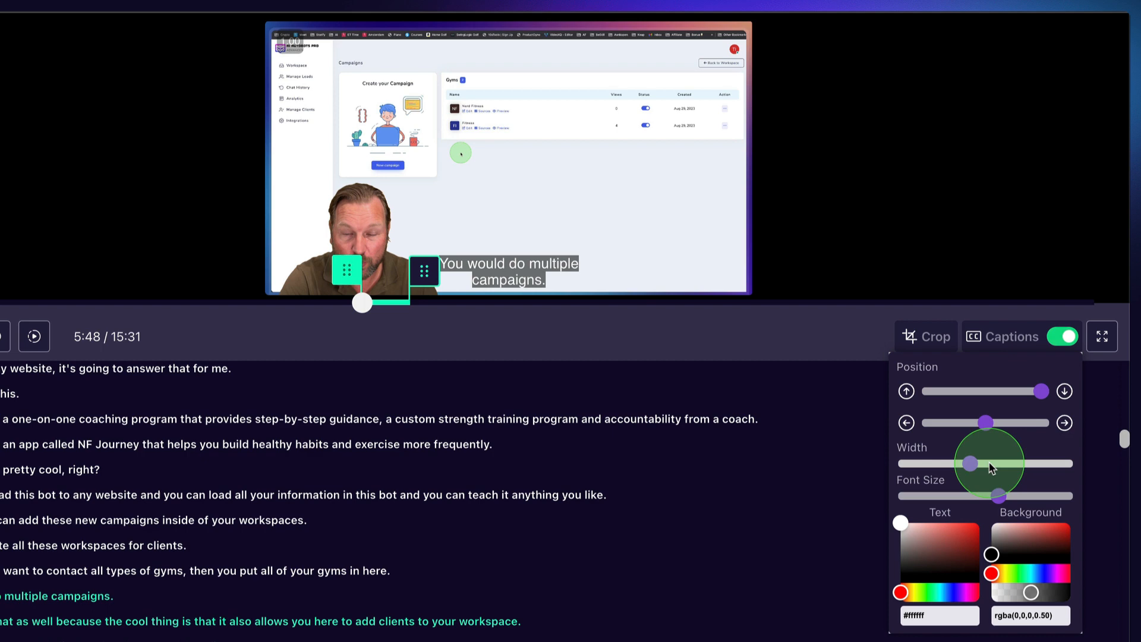
drag(970, 463, 1063, 463)
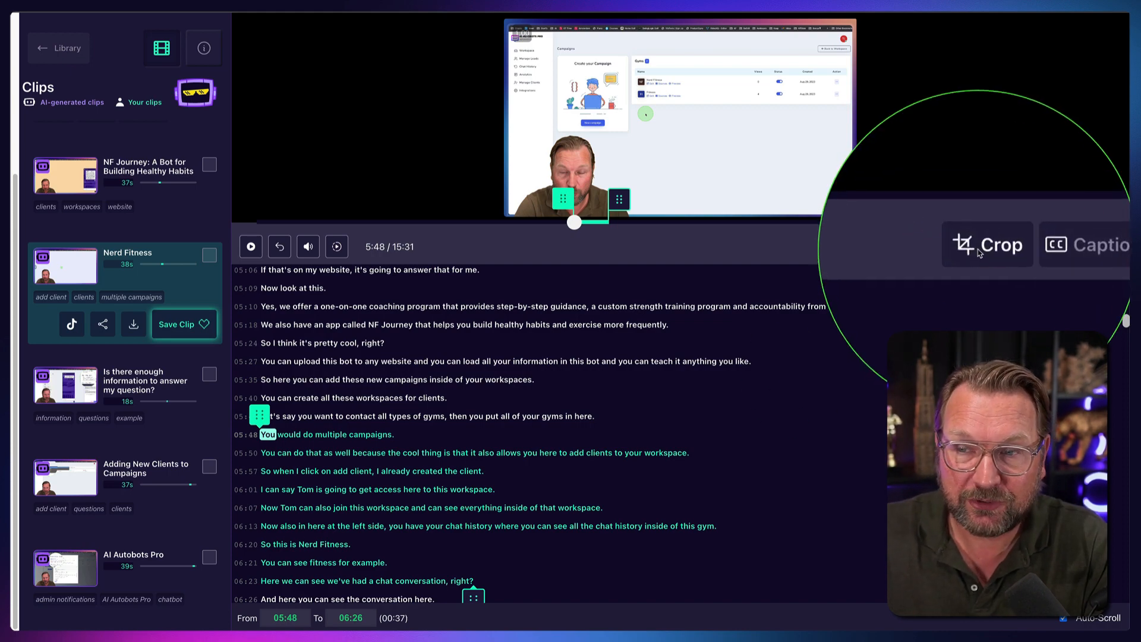
- Crop the clip to a 9:16 portrait frame positioned around the speaker's face
click(988, 244)
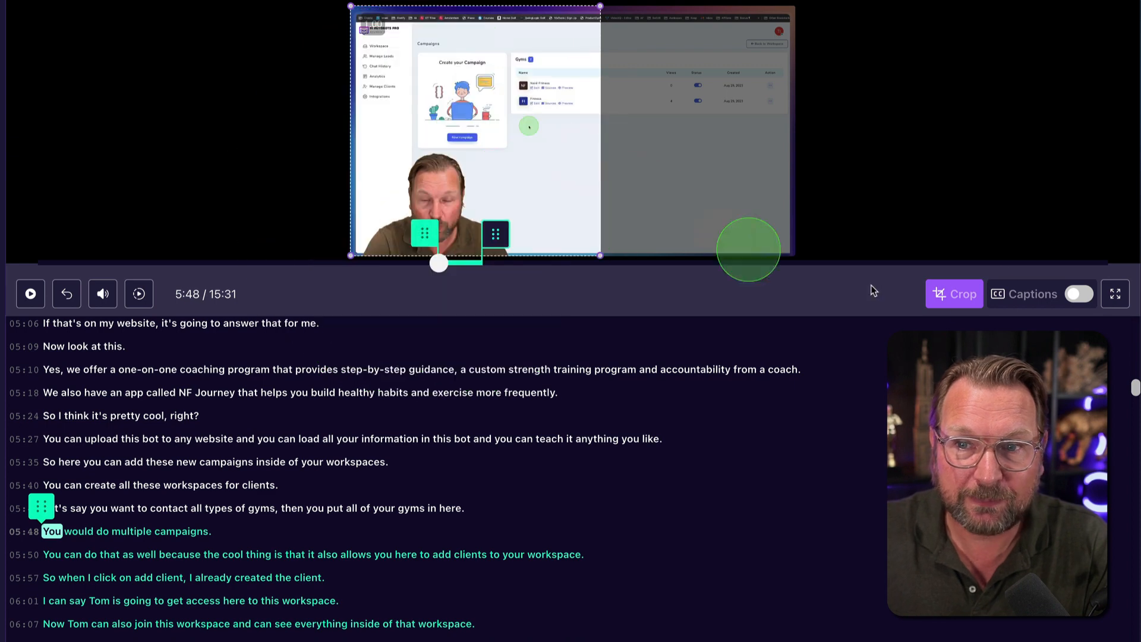
click(955, 294)
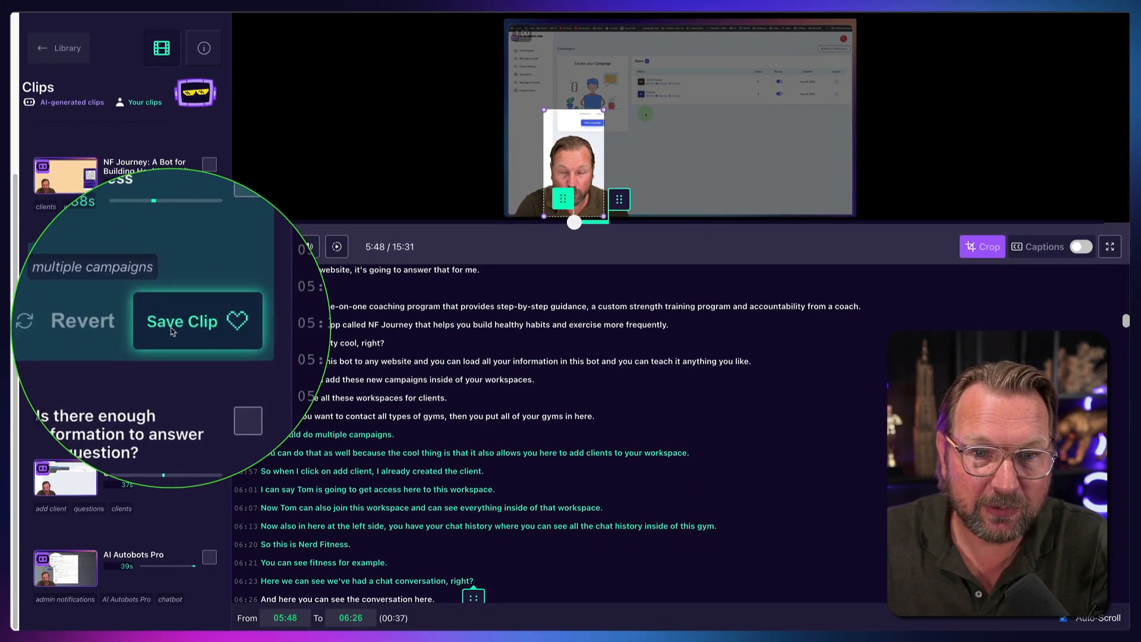
- Save the edit as Nerd Fitness Copy 1, discard leftover changes and open it under Your clips
click(182, 321)
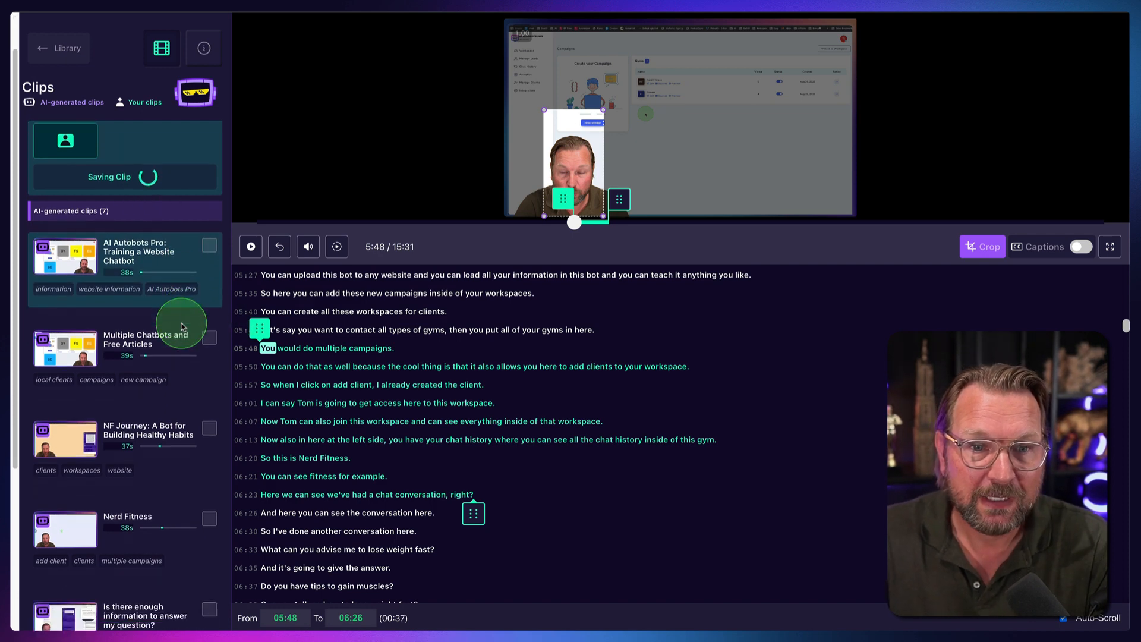
mouse_move(175, 295)
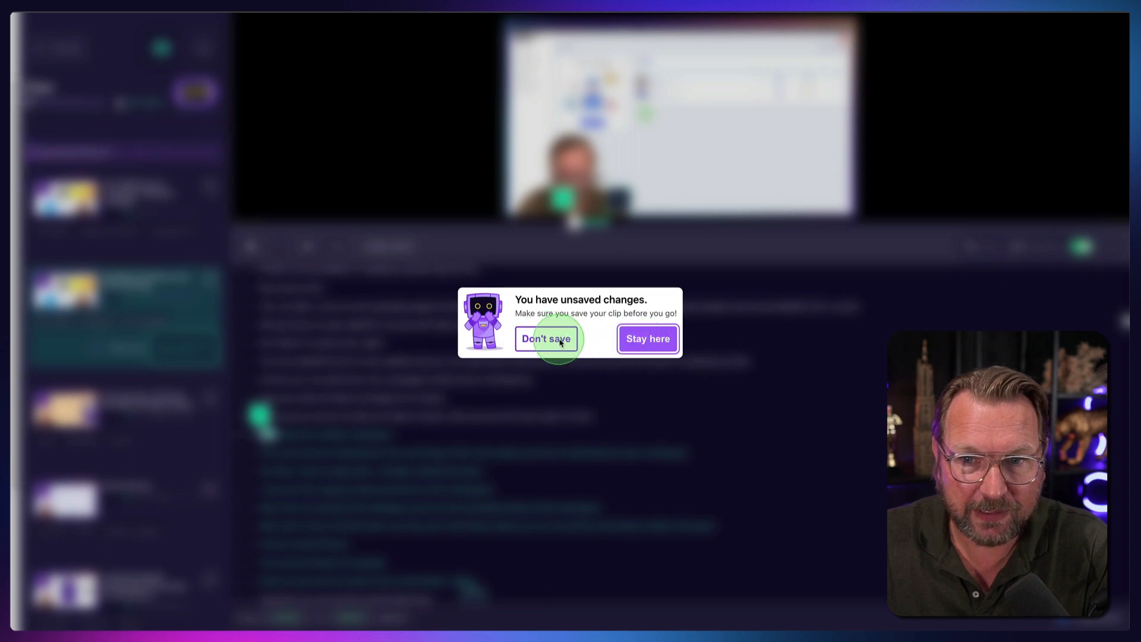
click(547, 339)
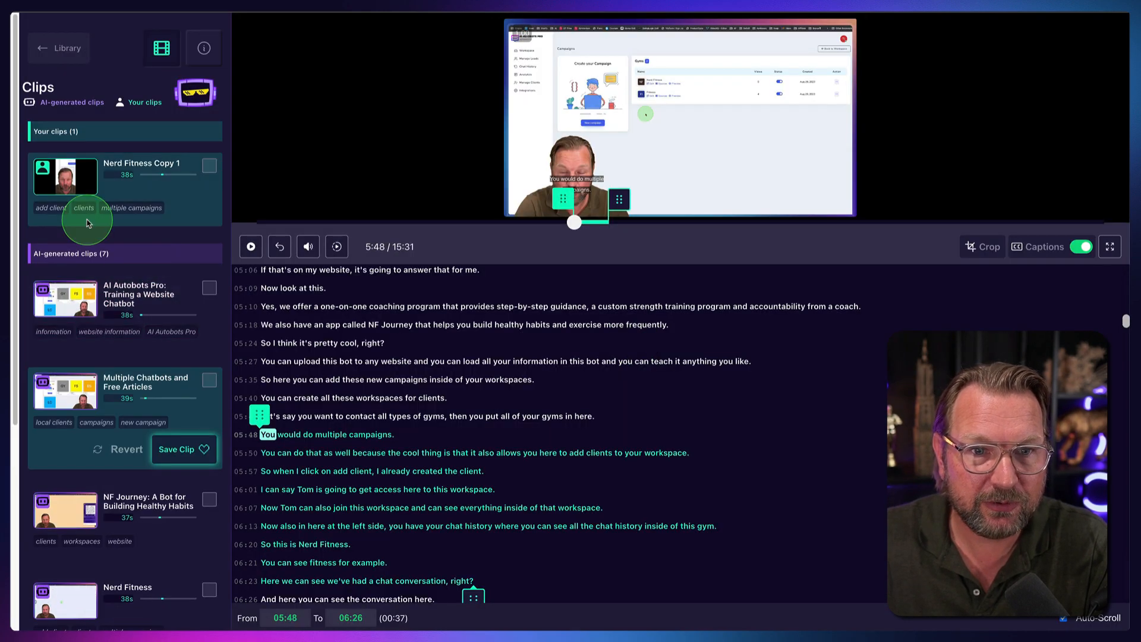
click(67, 47)
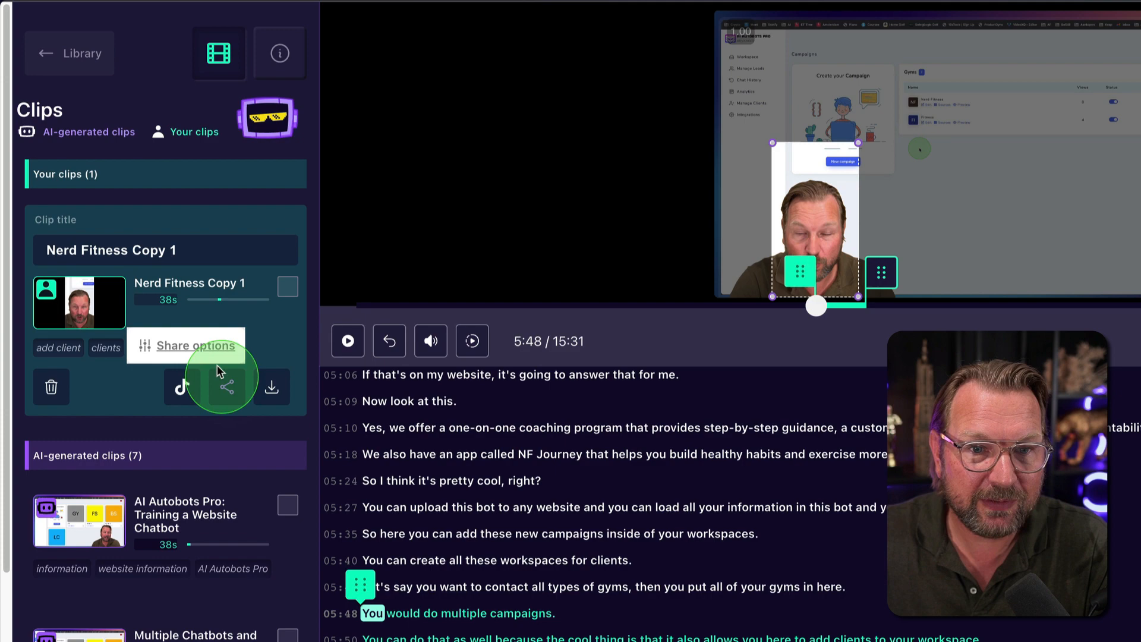
- Open sharing for Nerd Fitness Copy 1 and add a 'Pricing' topic to it
click(225, 387)
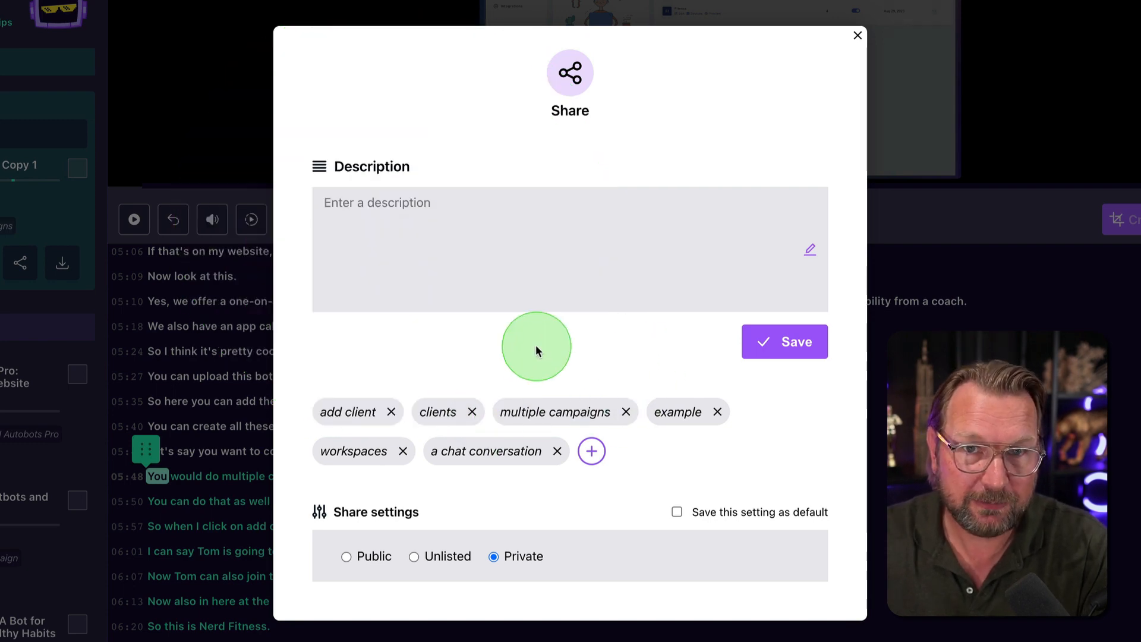
mouse_move(527, 300)
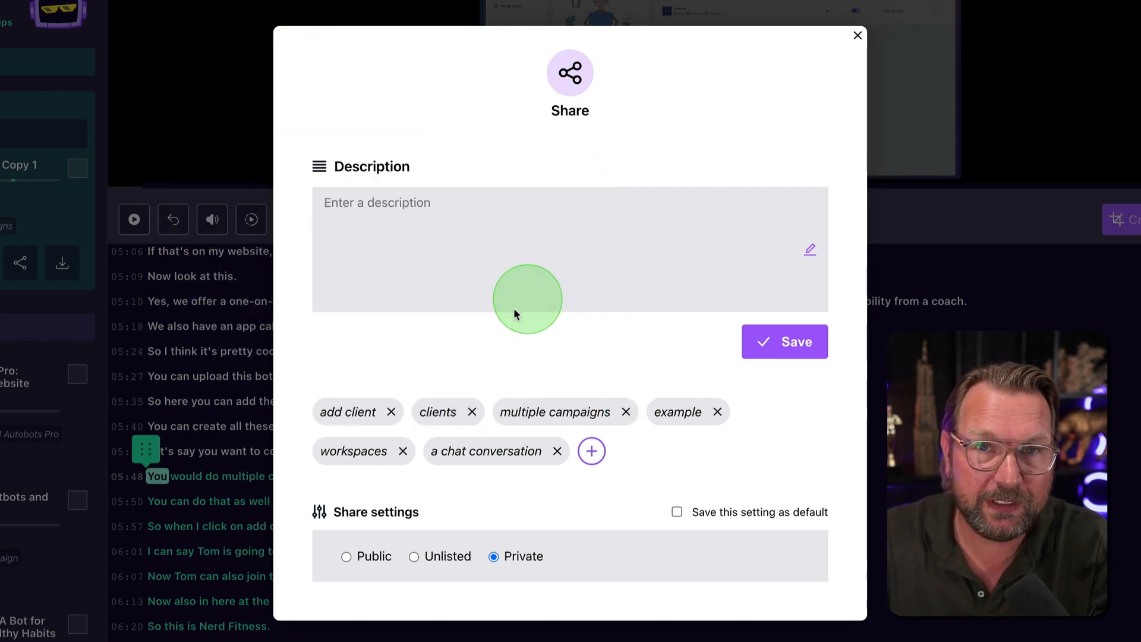
mouse_move(306, 391)
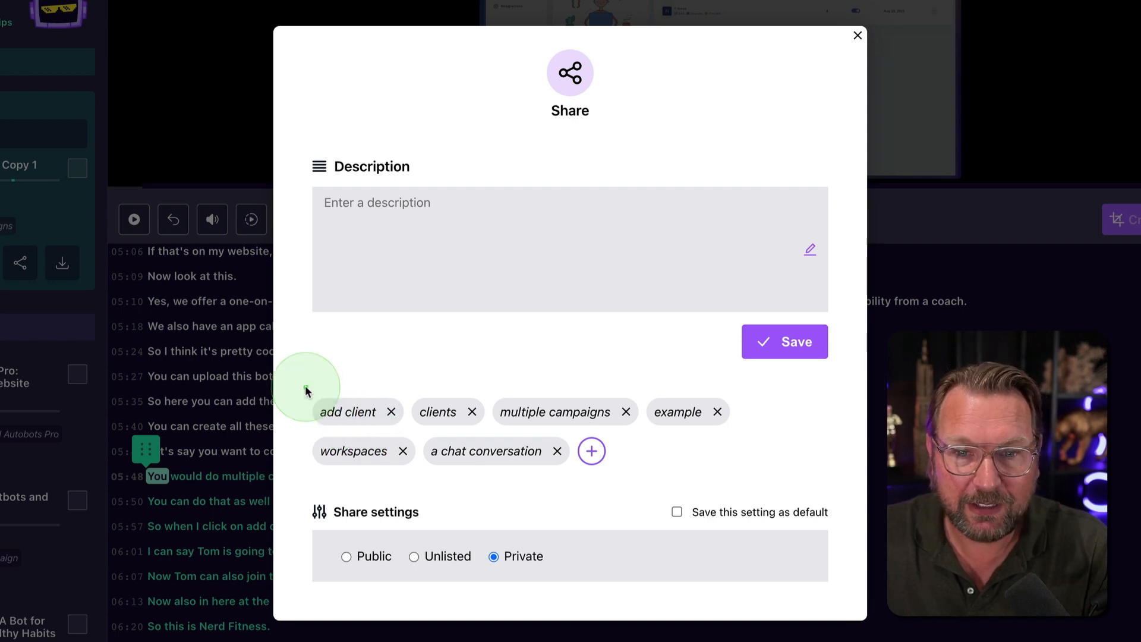
mouse_move(615, 477)
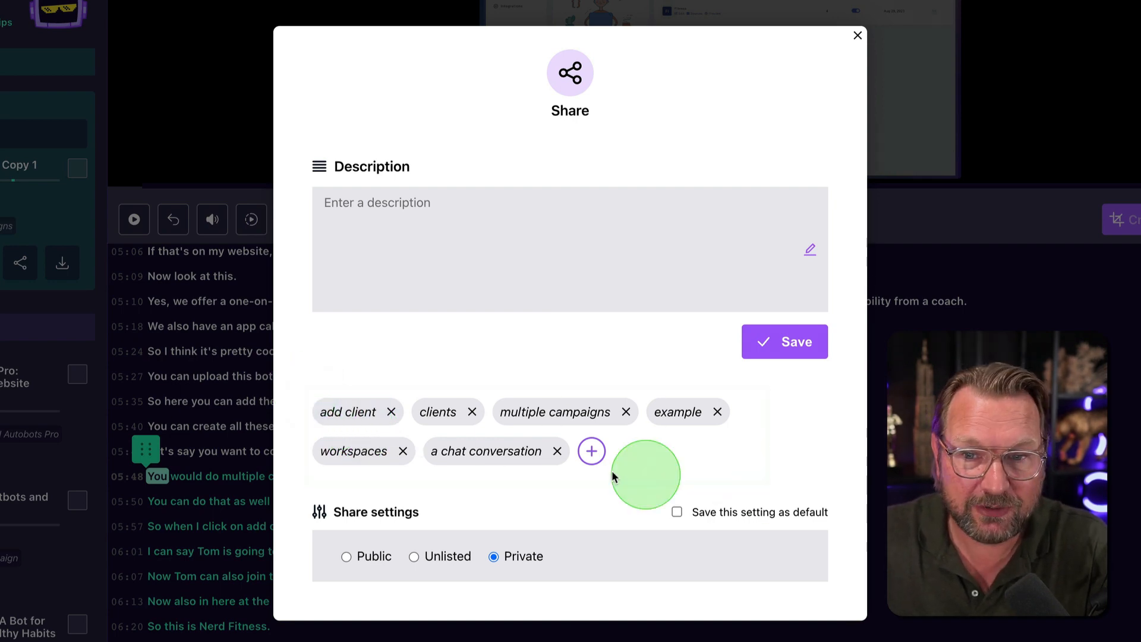
click(592, 452)
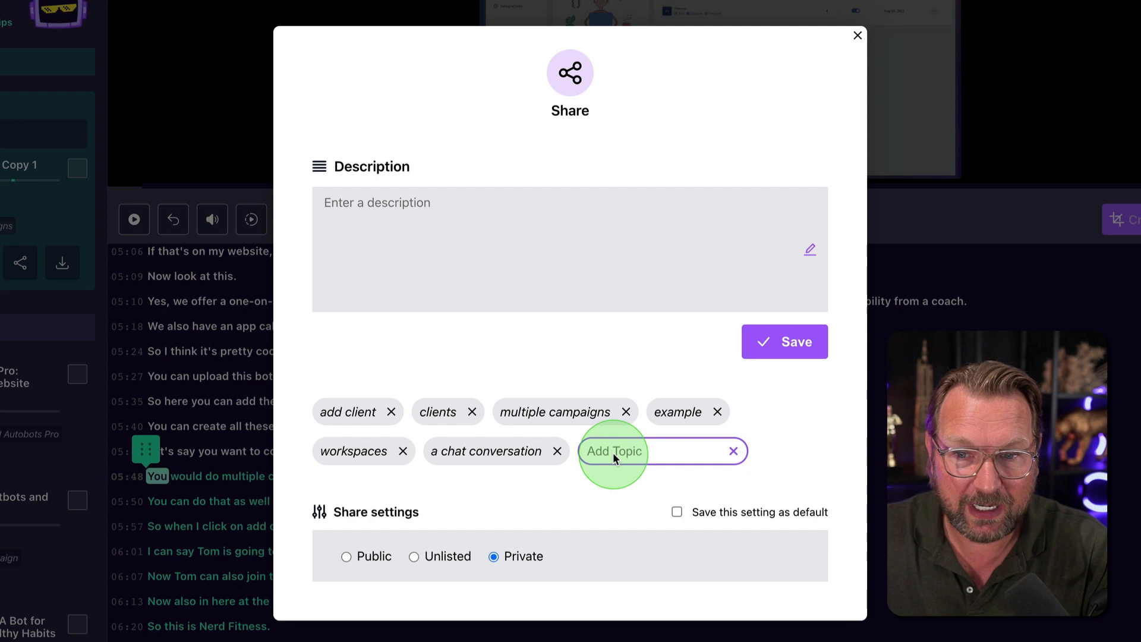
text(Pricing)
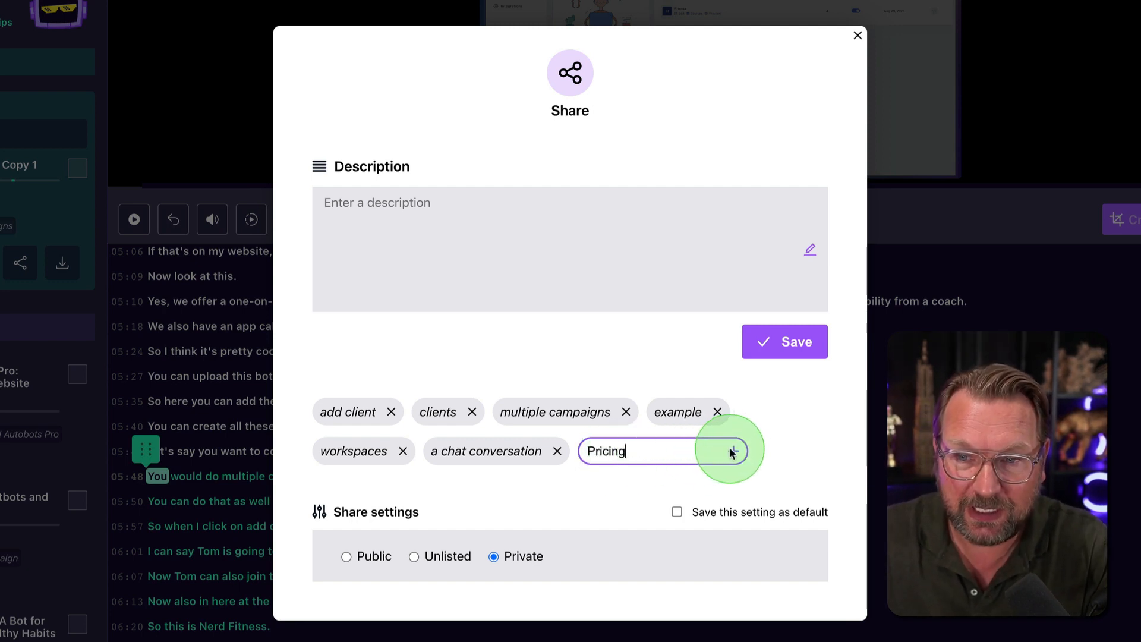
click(734, 451)
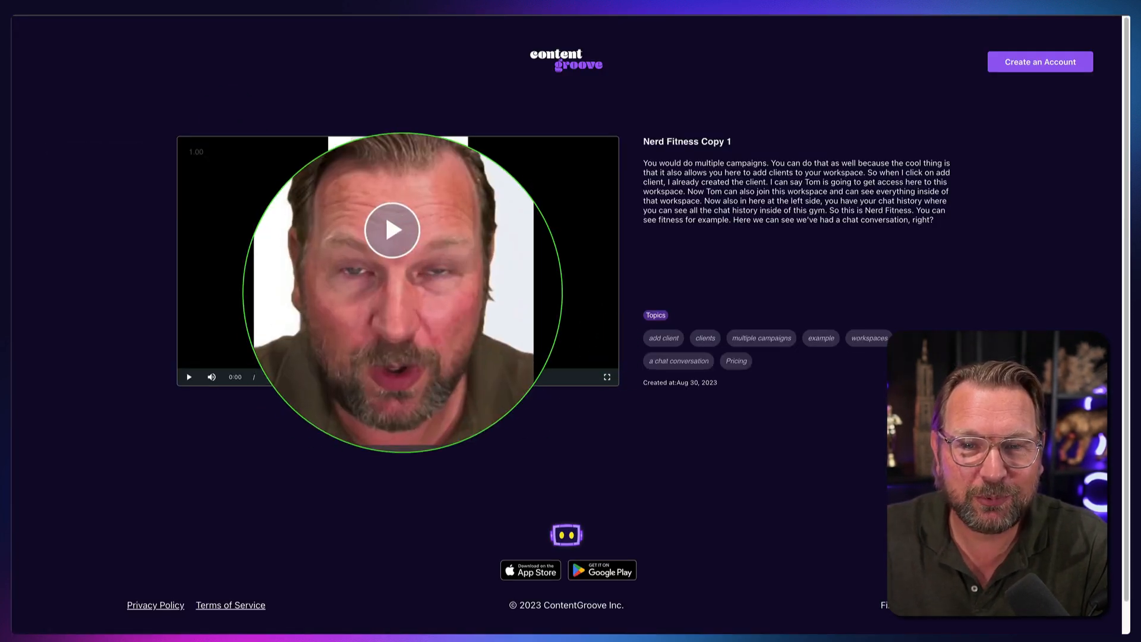
- Play and pause the clip on its public page, then copy its embed code
click(189, 377)
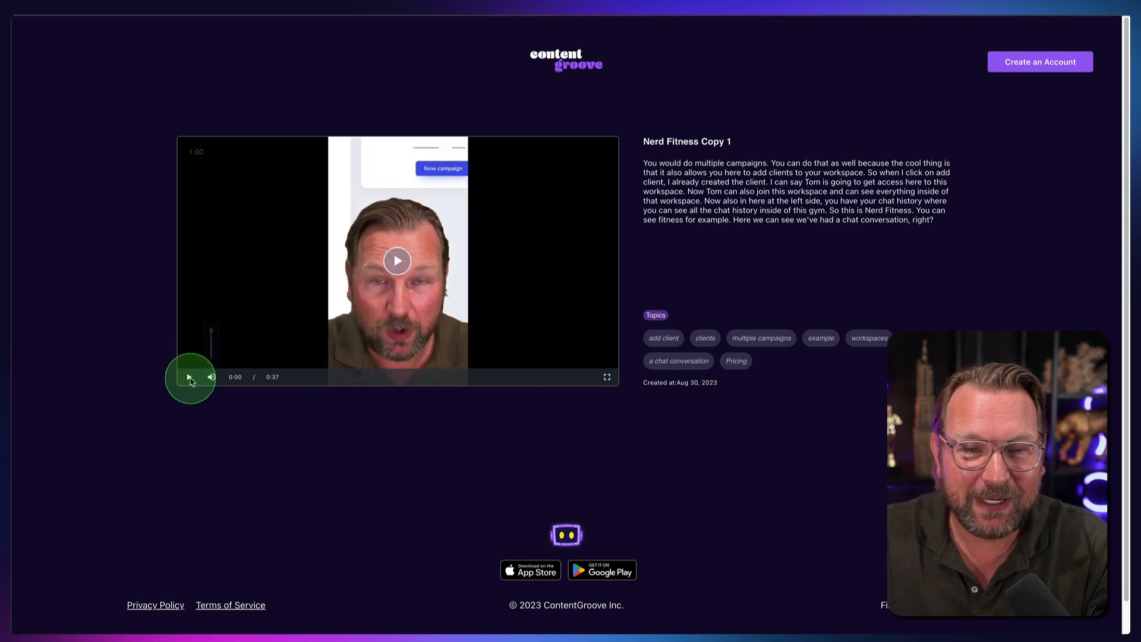
click(189, 377)
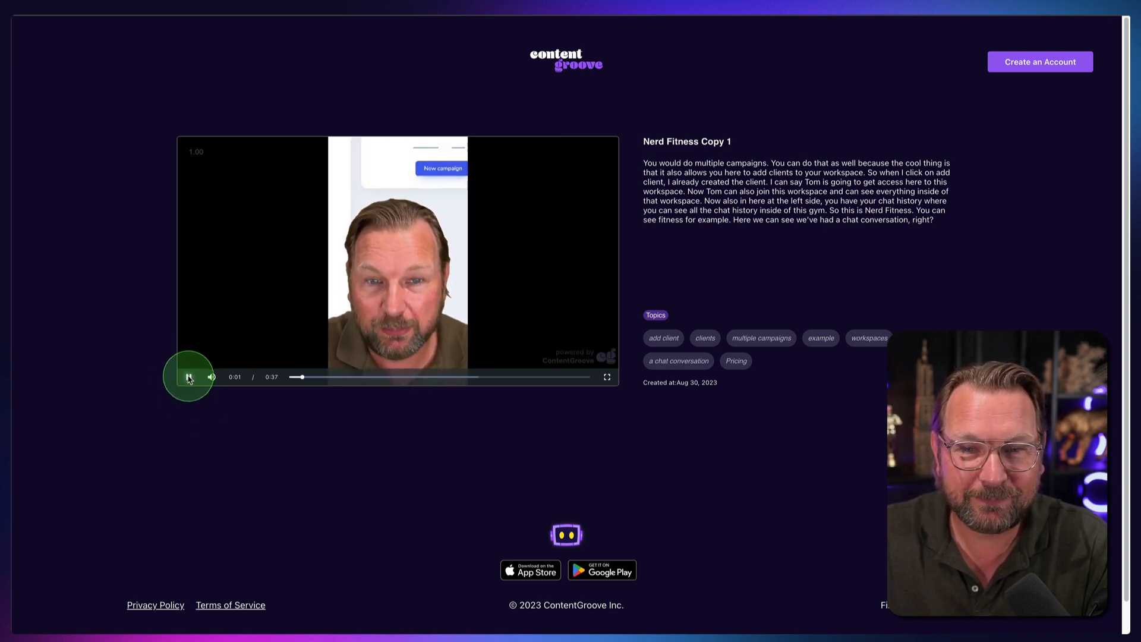
click(189, 377)
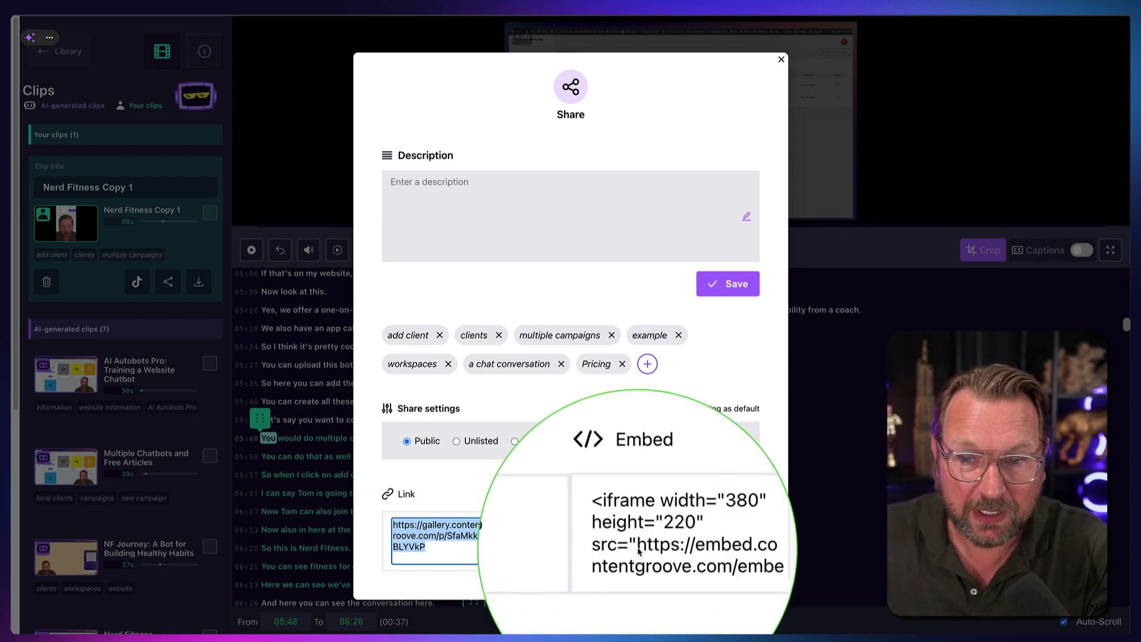
click(757, 543)
text(onli)
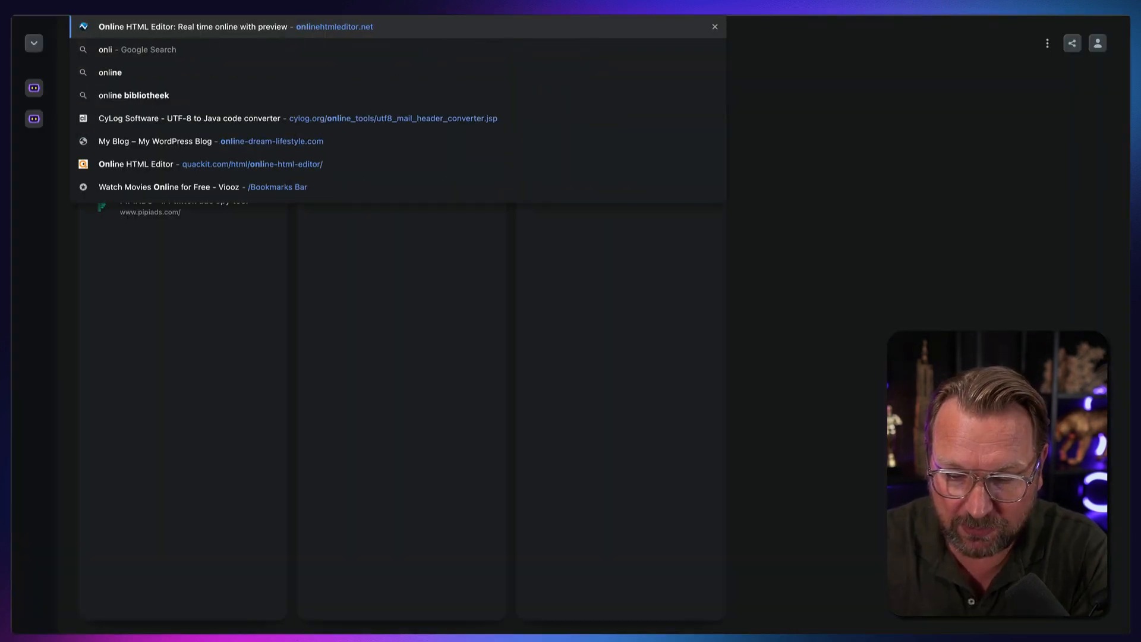
- Switch browser tabs between the Online HTML Editor and the ContentGroove Share dialog
click(219, 27)
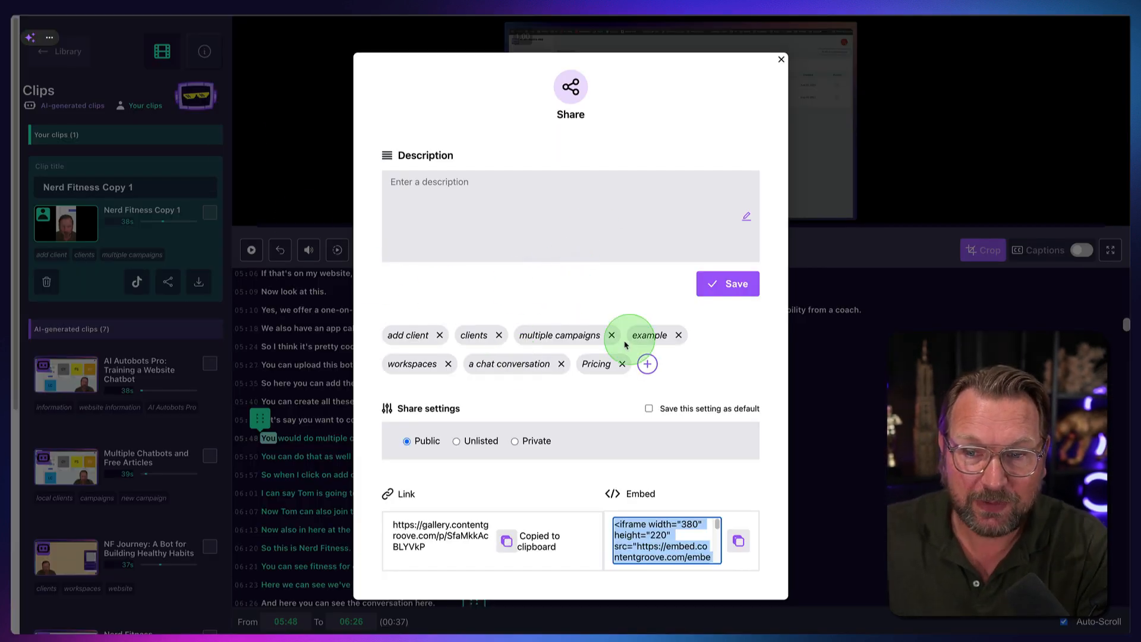
mouse_move(256, 158)
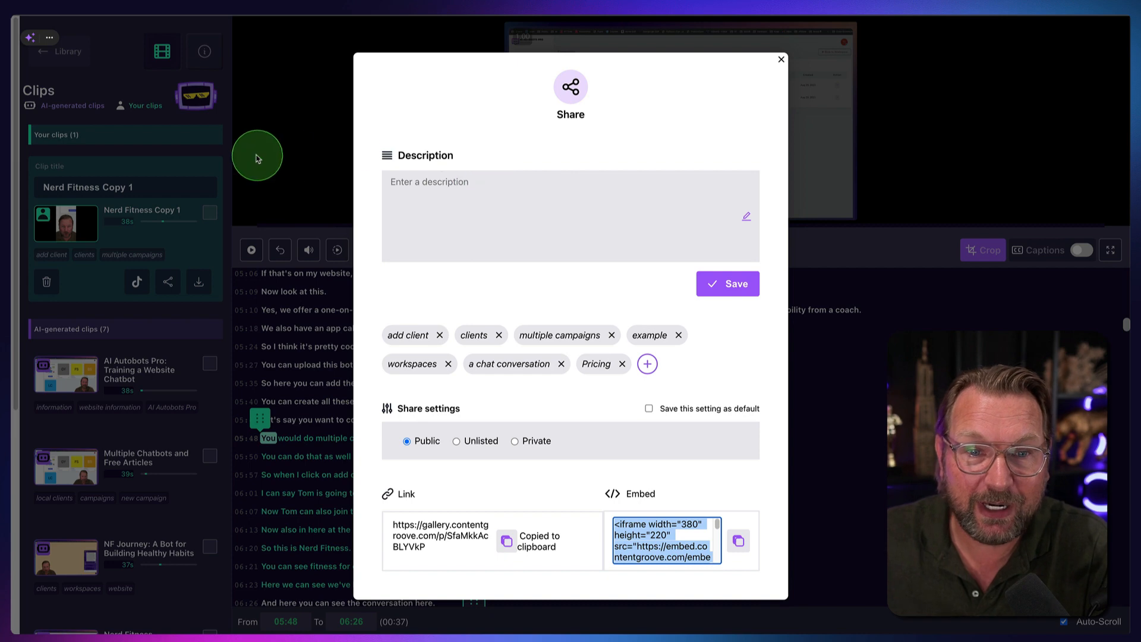
- Dismiss the Share modal and use the clip's share/download buttons on Nerd Fitness Copy 1
click(781, 59)
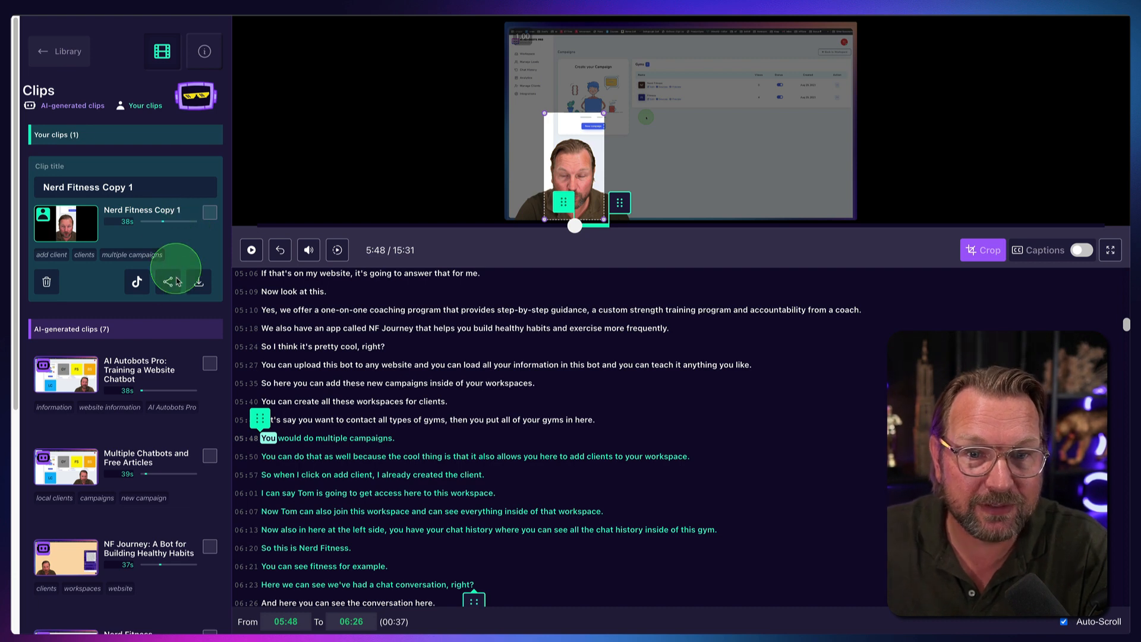
click(198, 282)
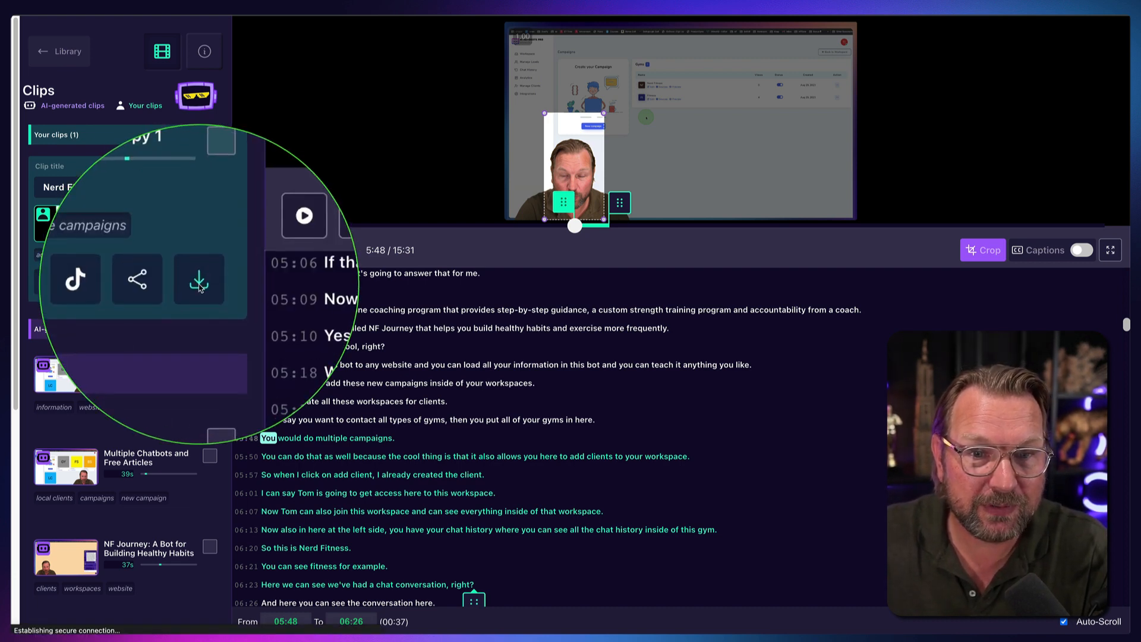
click(199, 279)
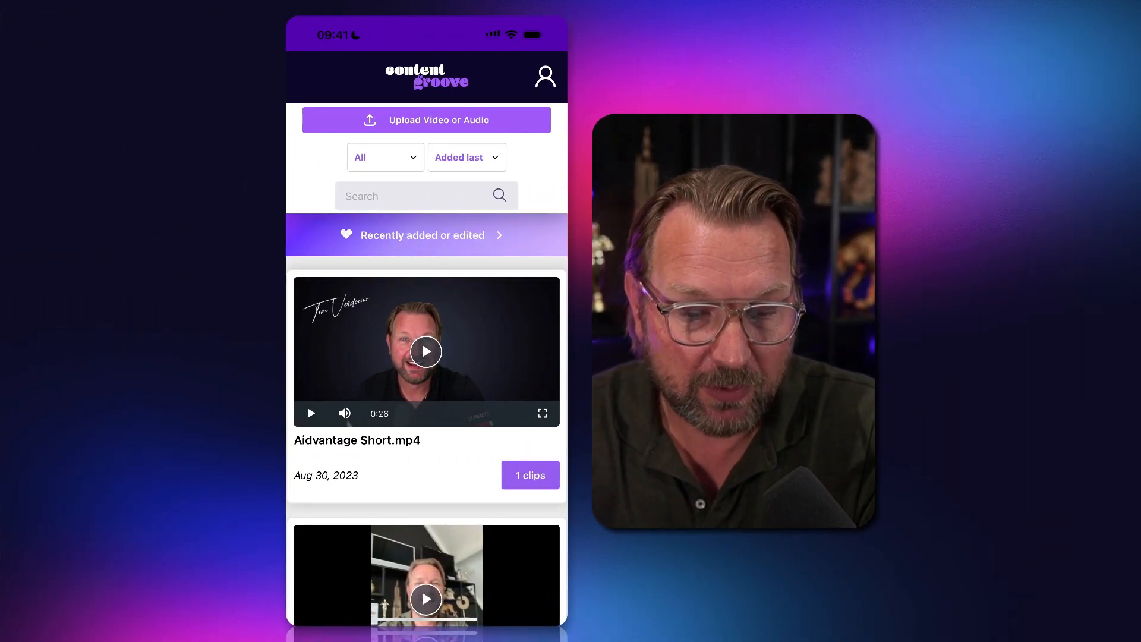
- Scroll the mobile library down to the AI Autobots Pro review video's clips
scroll(down, 3)
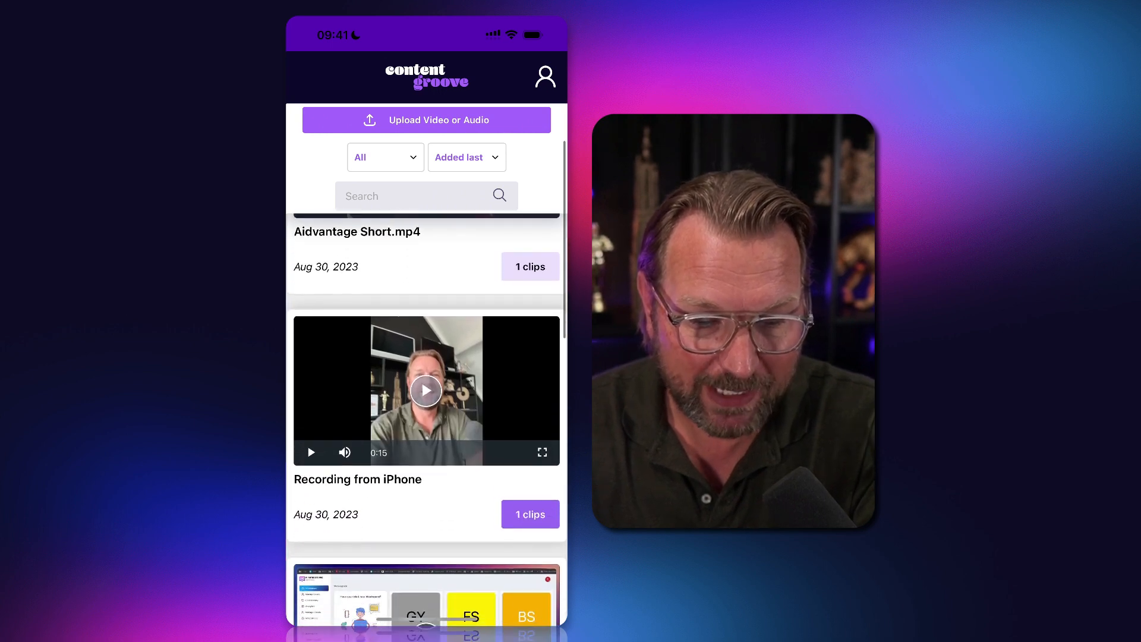
scroll(down, 3)
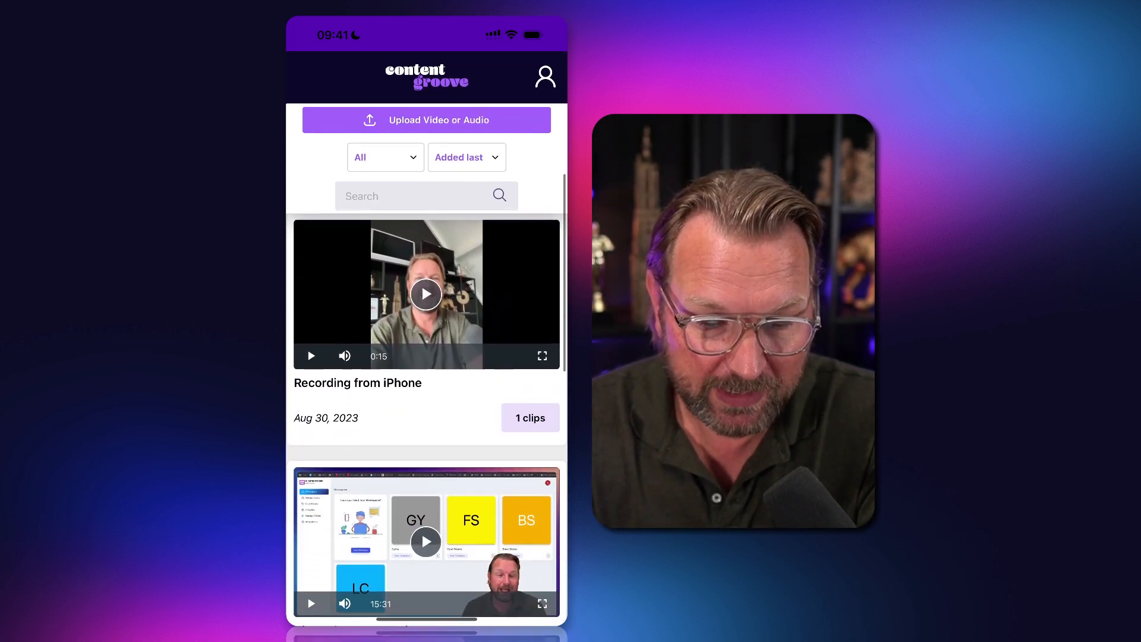
scroll(down, 3)
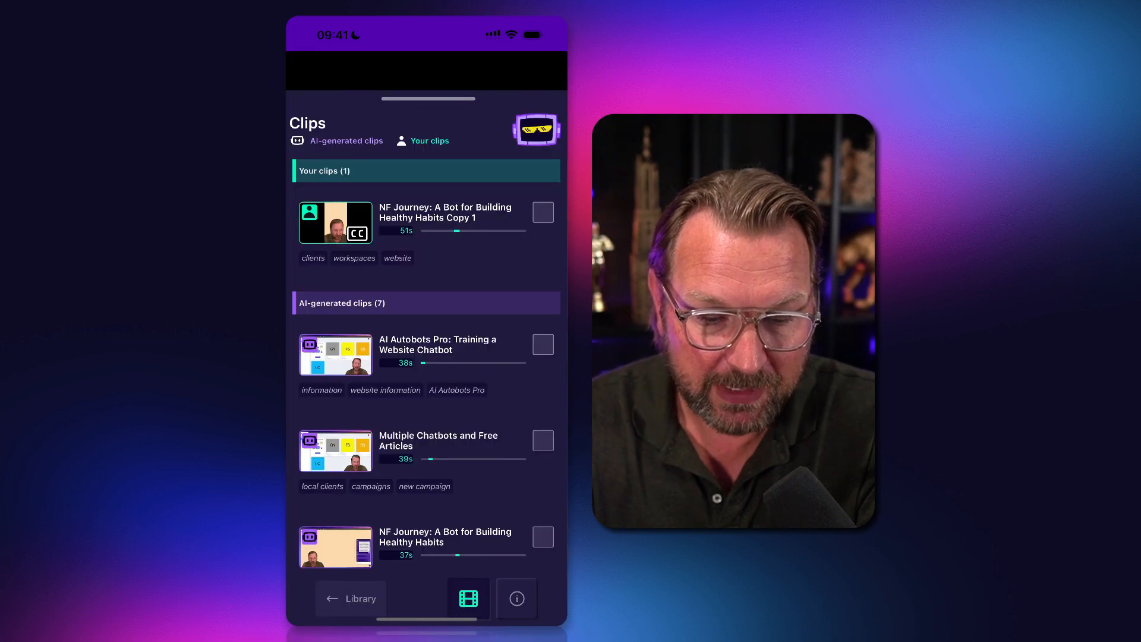
scroll(down, 3)
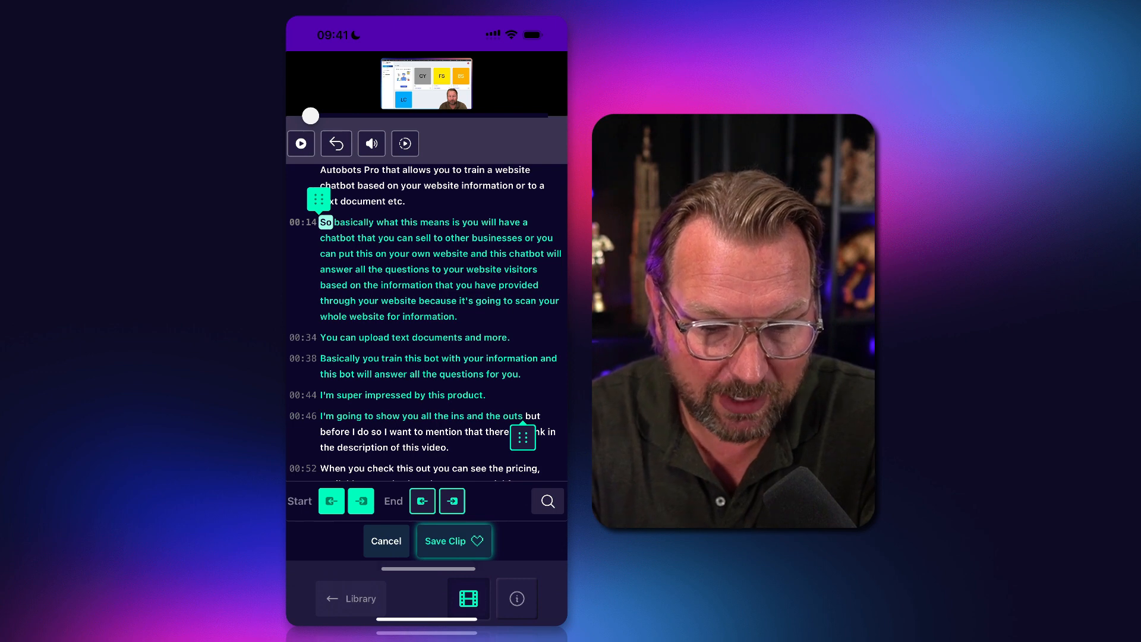
- Mark a transcript range around 4:36, then go back to the Library without saving
click(454, 541)
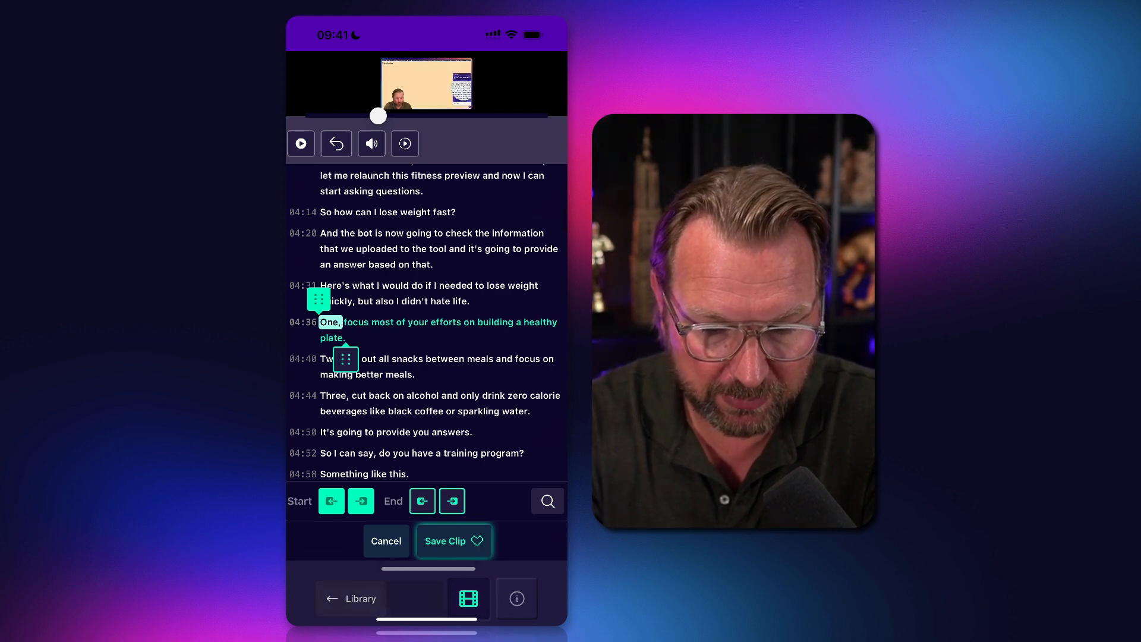
click(385, 541)
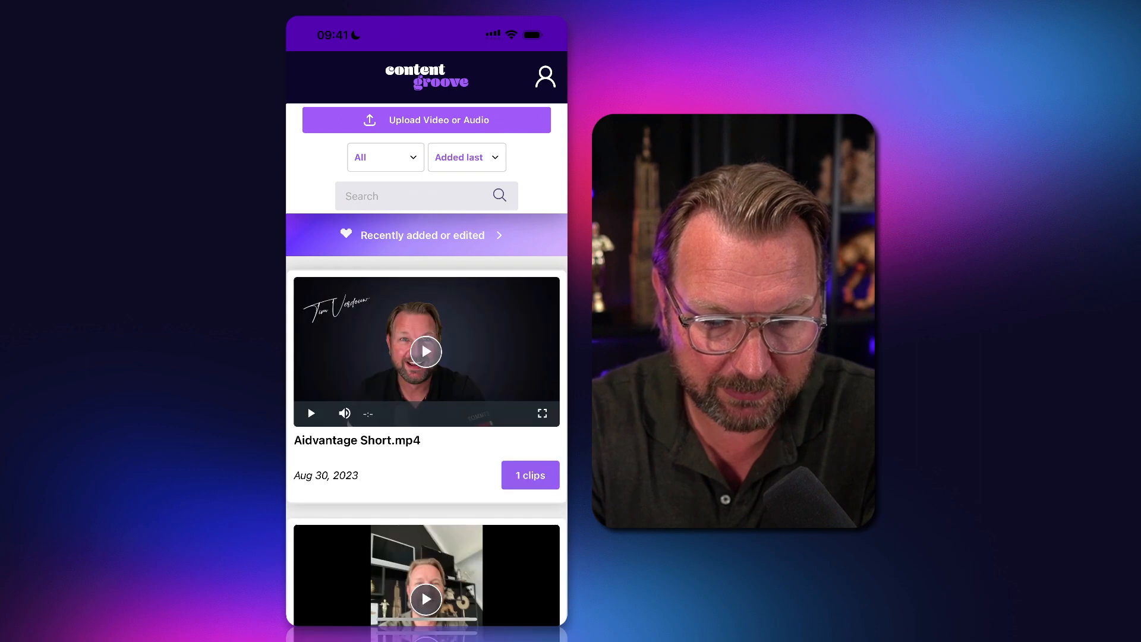
- Enable a crop frame on the preview and switch on CC captions for the clip
scroll(down, 3)
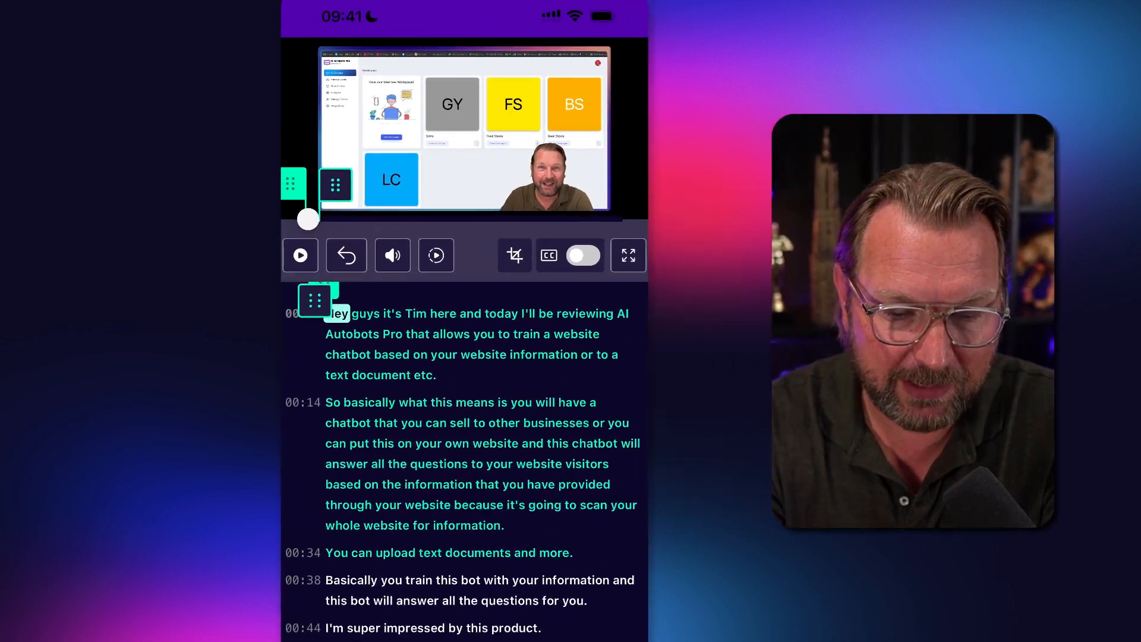
click(514, 254)
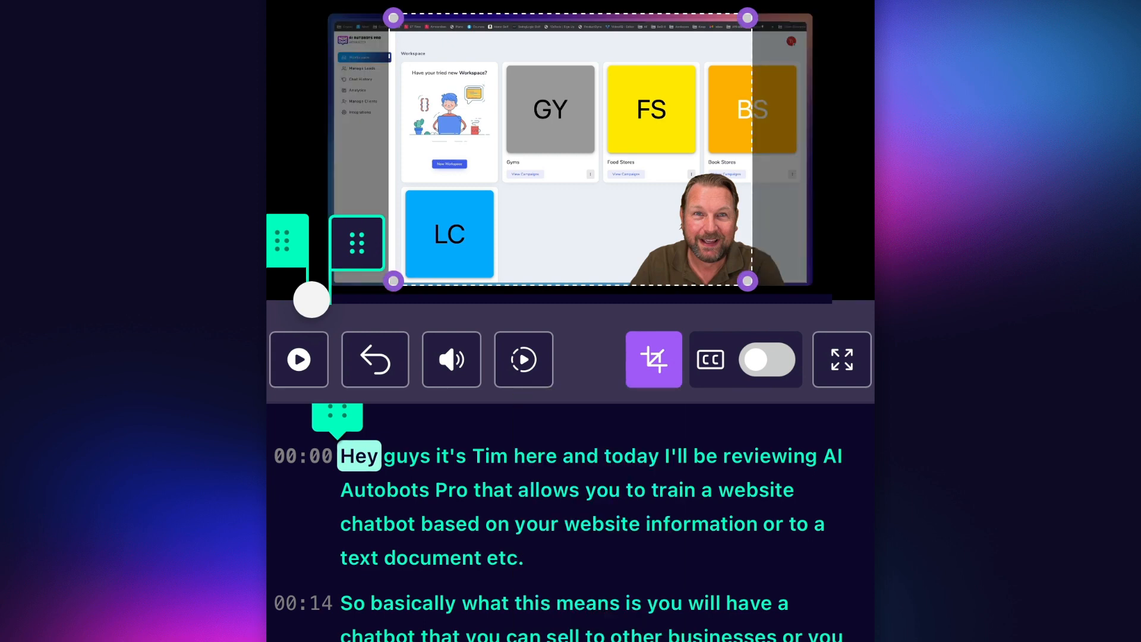
click(767, 359)
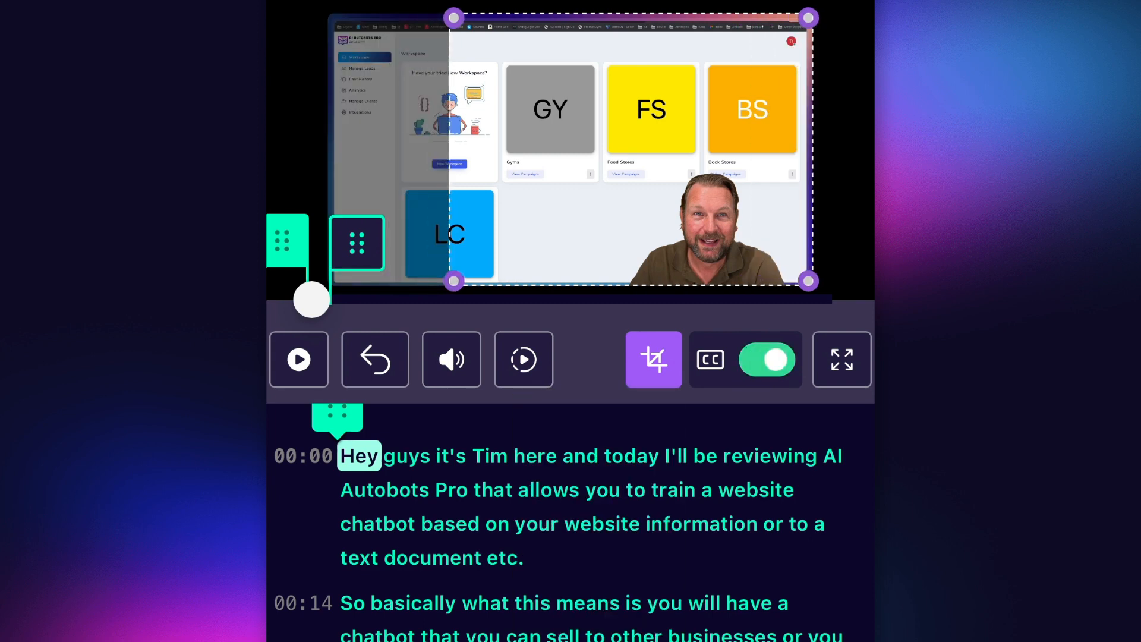
click(653, 358)
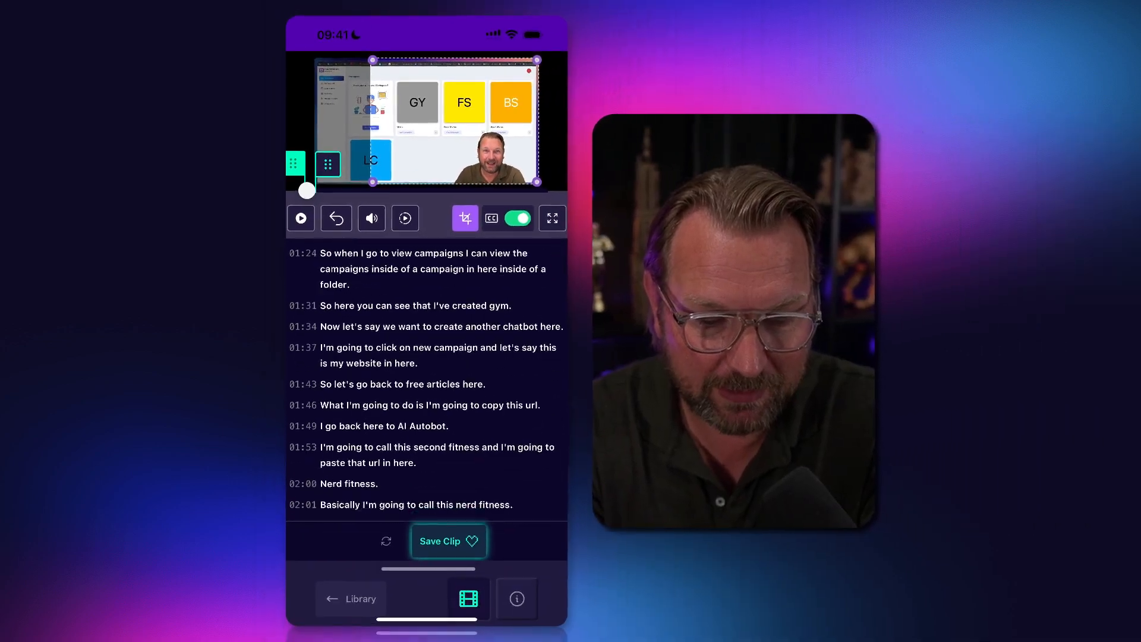
- Leave the editor choosing Don't save, then bring up Upload new Media
scroll(down, 3)
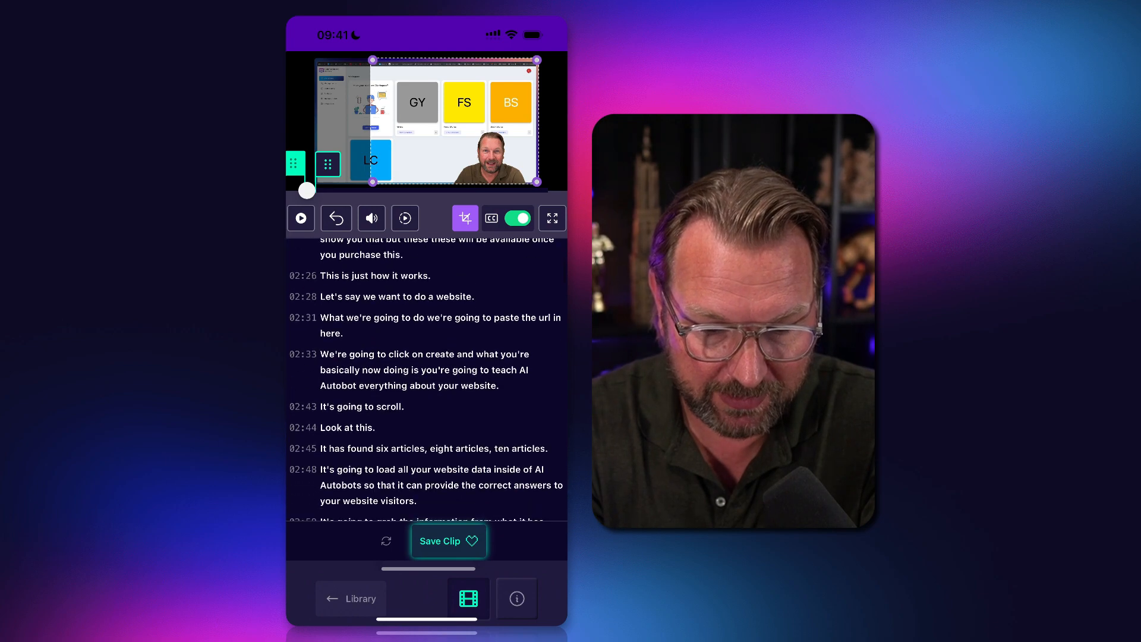
click(350, 598)
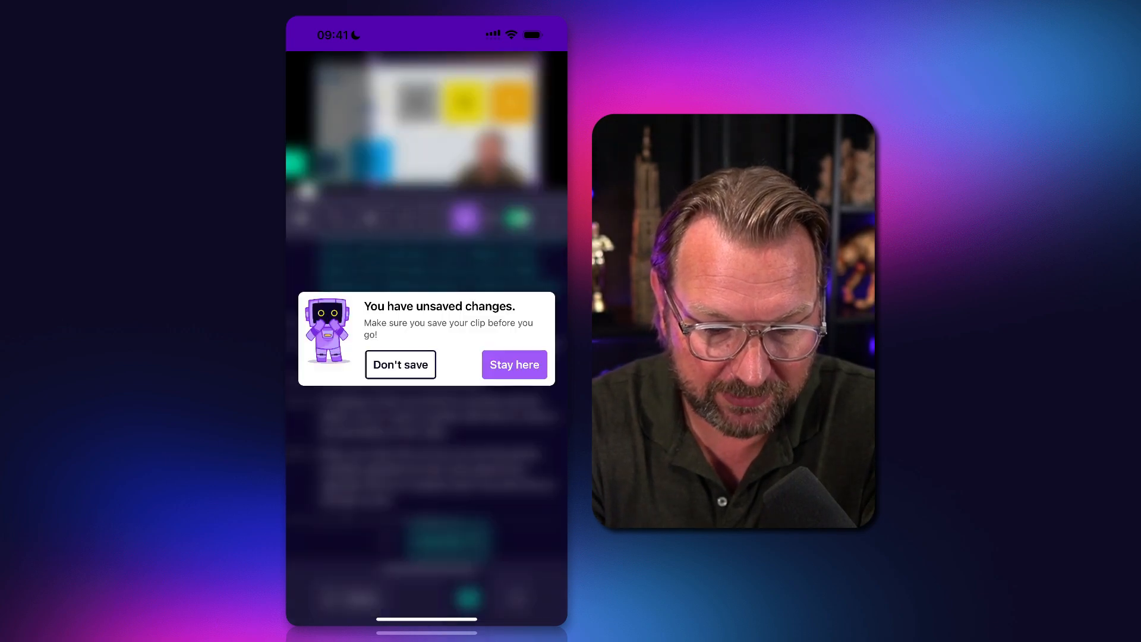
click(400, 365)
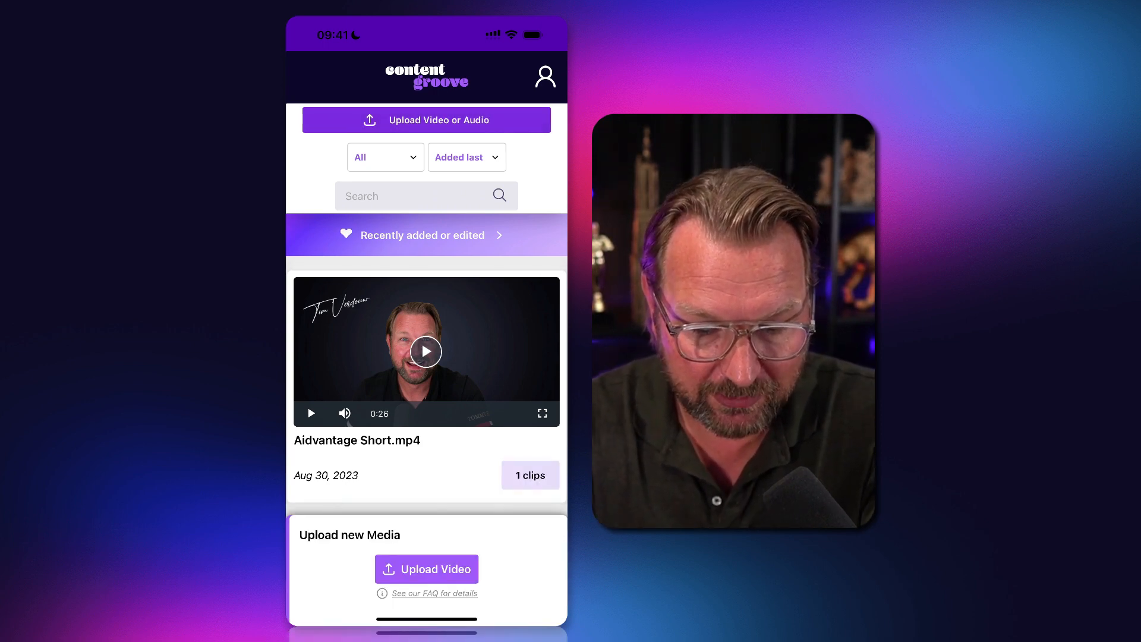
click(426, 568)
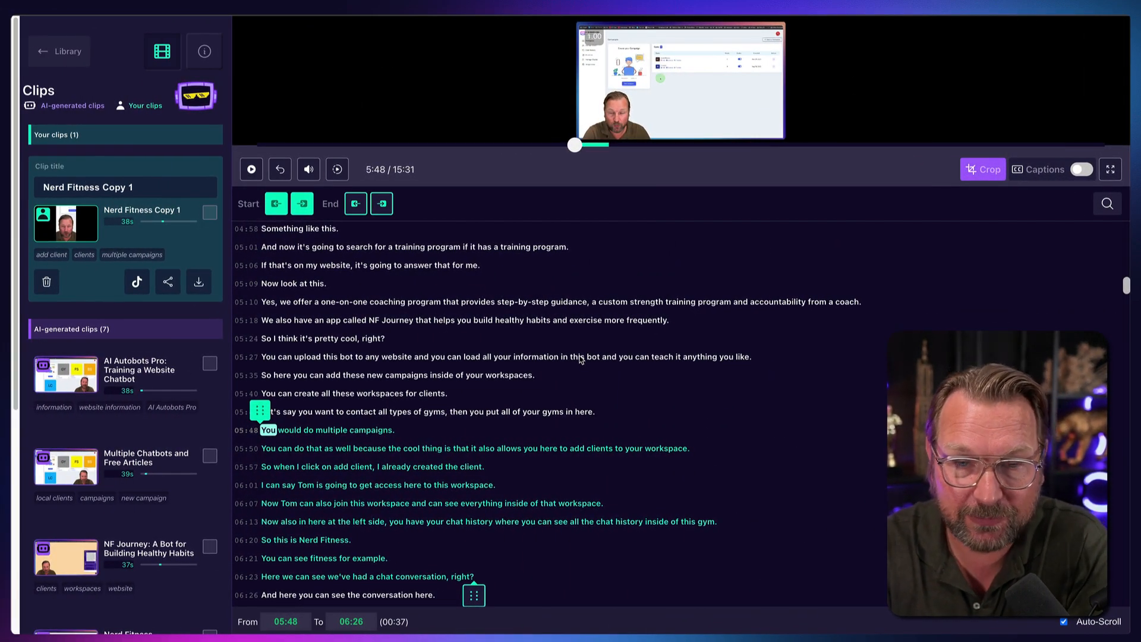
- Show Media Info for Ai Autobots Pro Review.mp4 with its full transcript
click(393, 345)
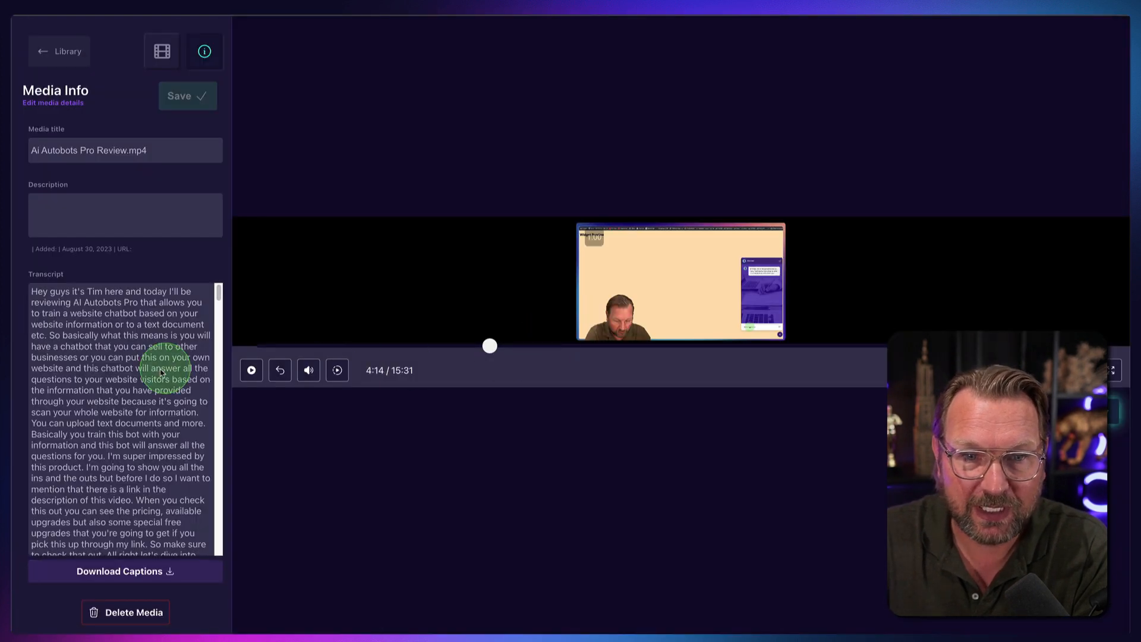
- Scroll the Media Info transcript and go to the clips view to create a New Clip at 0:38–0:46
scroll(down, 3)
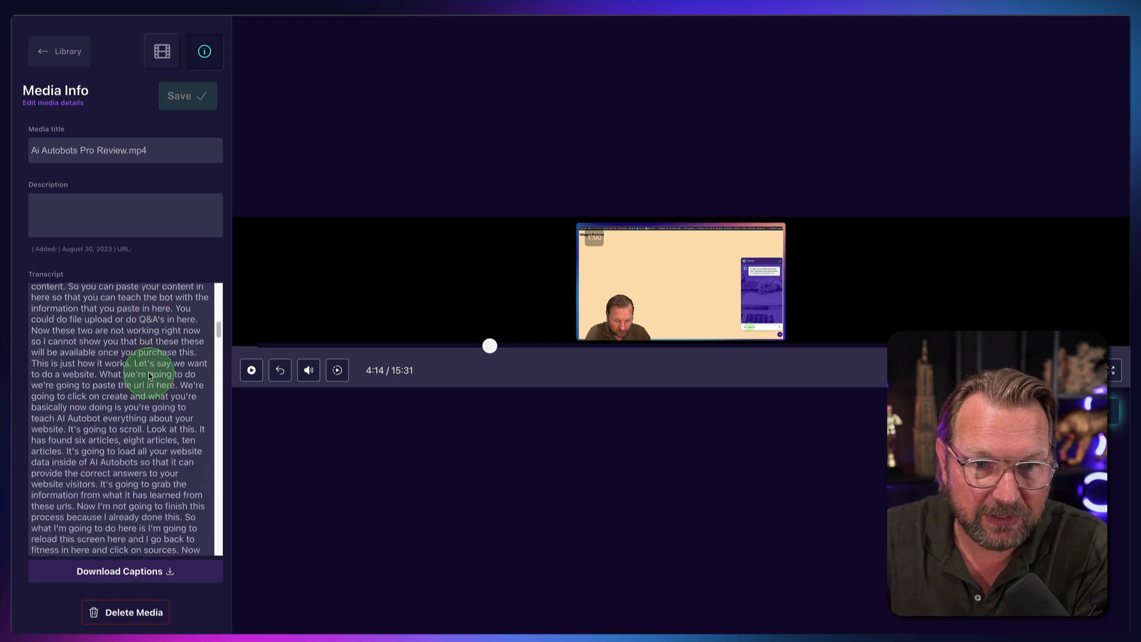
scroll(down, 3)
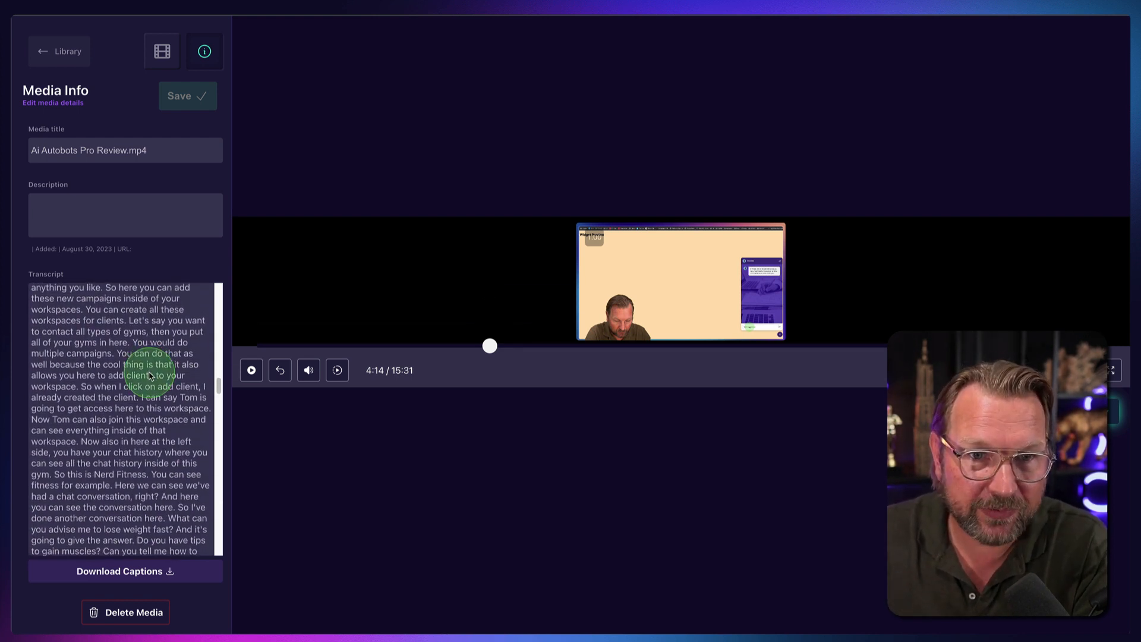
mouse_move(161, 252)
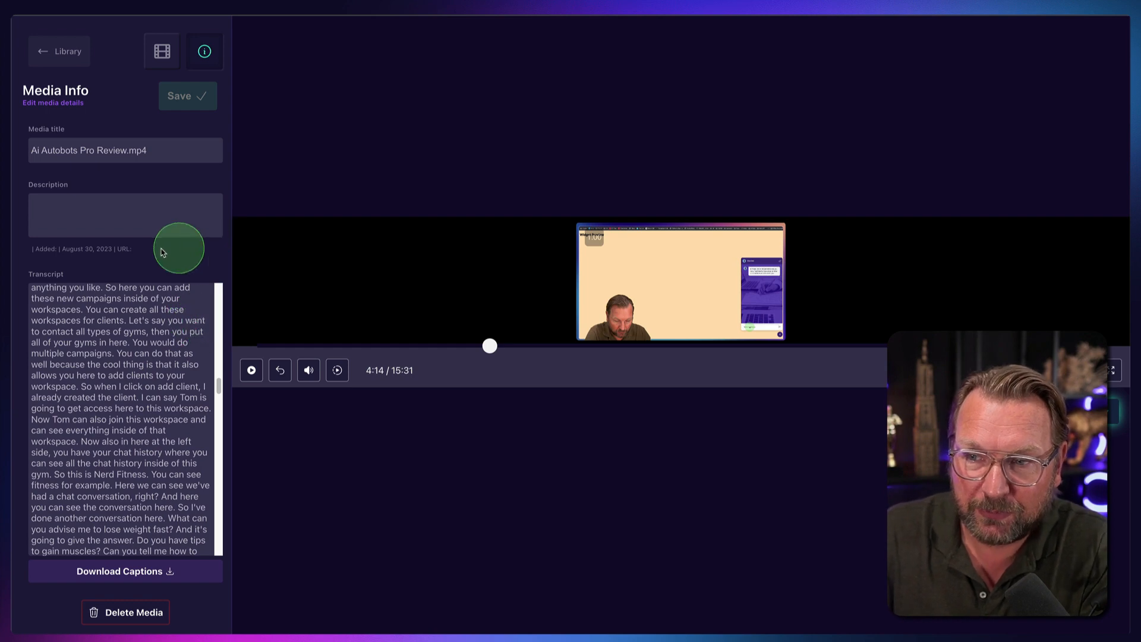
click(59, 51)
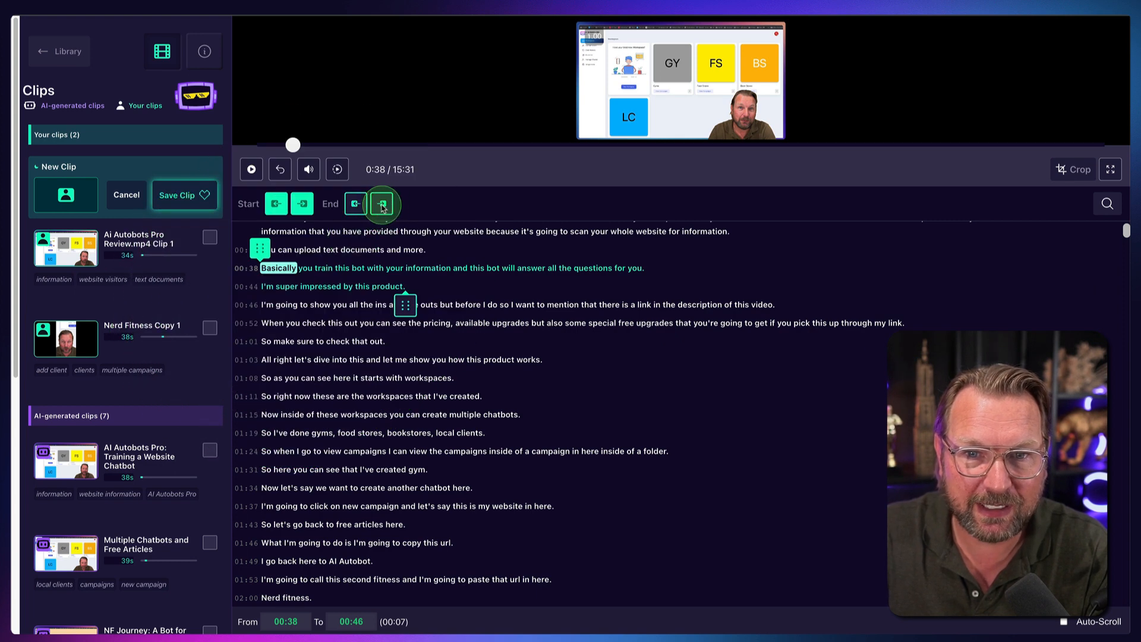
- Extend the clip end to 01:01 and keep playback speed at Normal
click(381, 203)
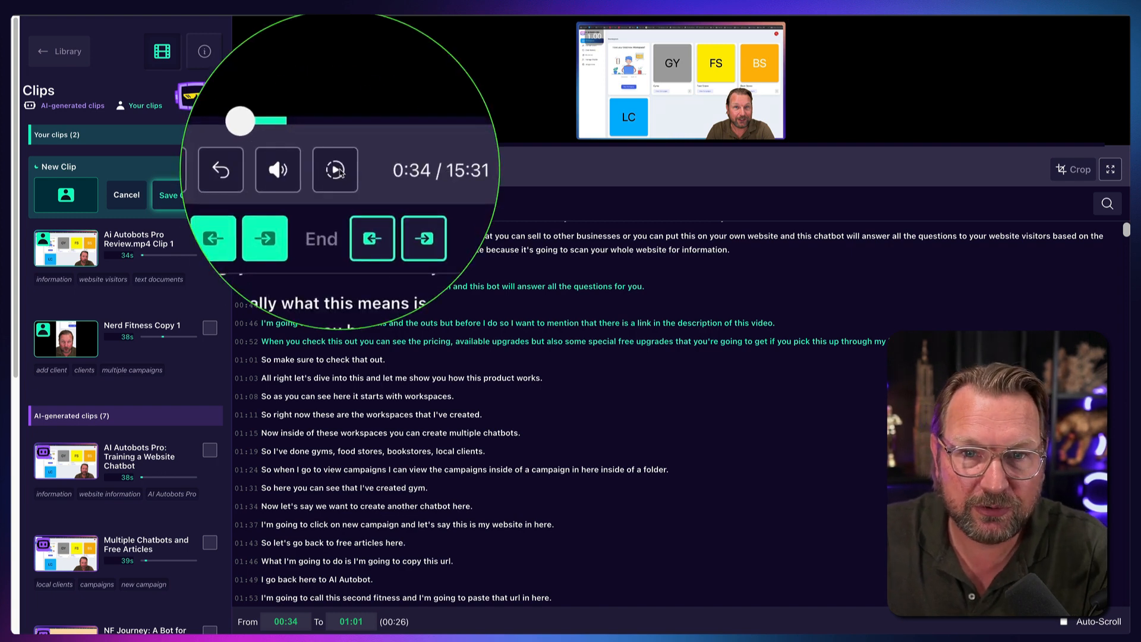
click(334, 169)
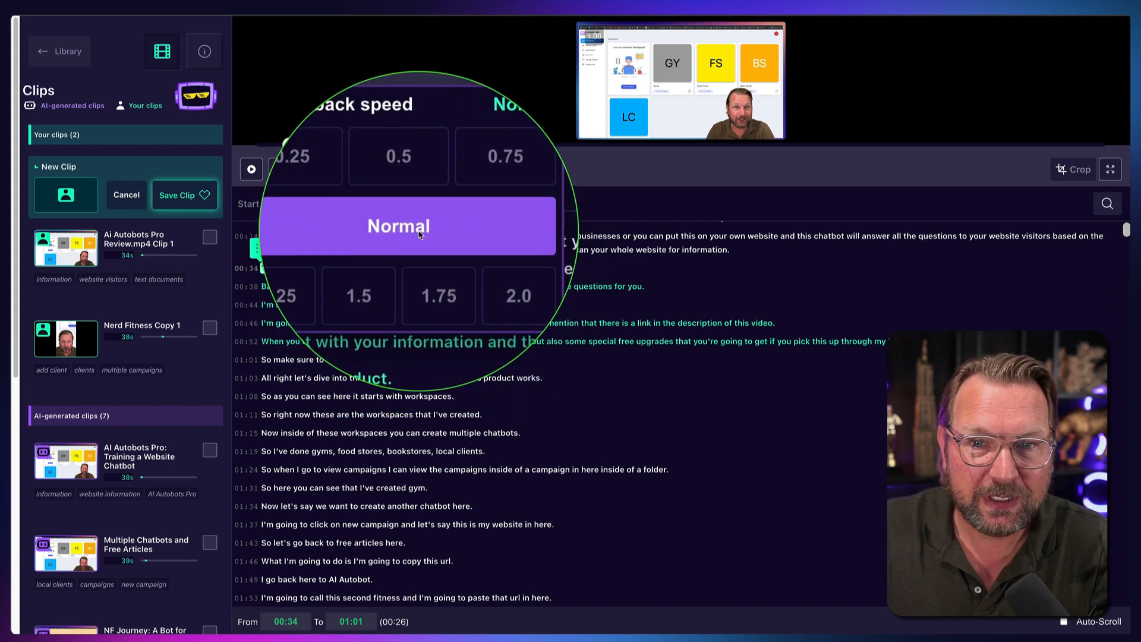
click(398, 226)
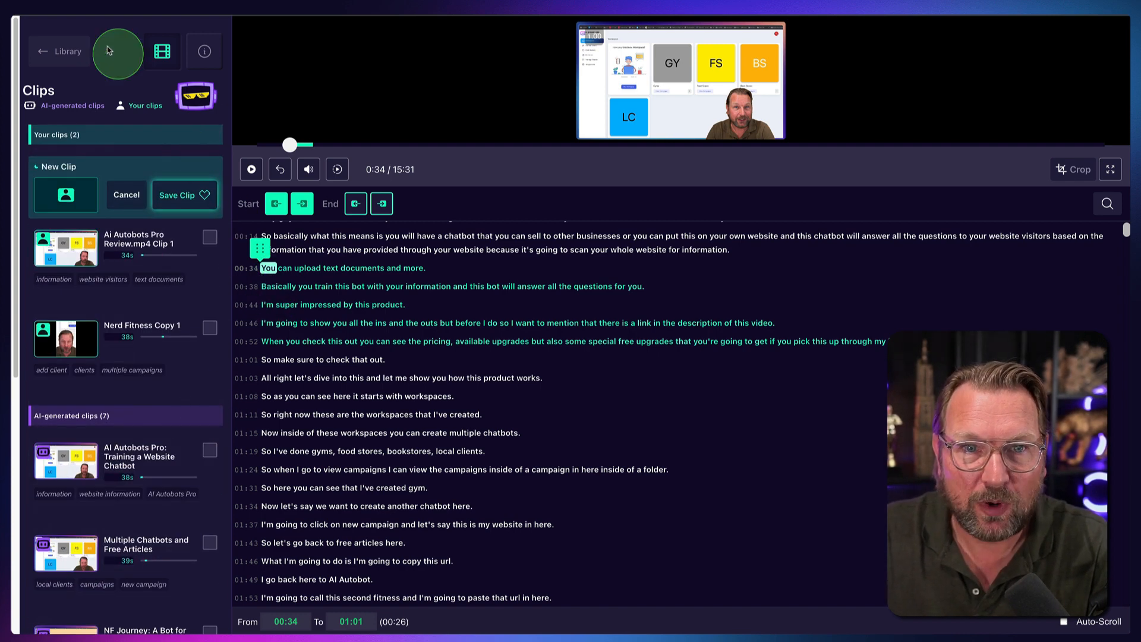
- Return to the Library and choose Don't save for the 0:34–1:01 draft
click(59, 52)
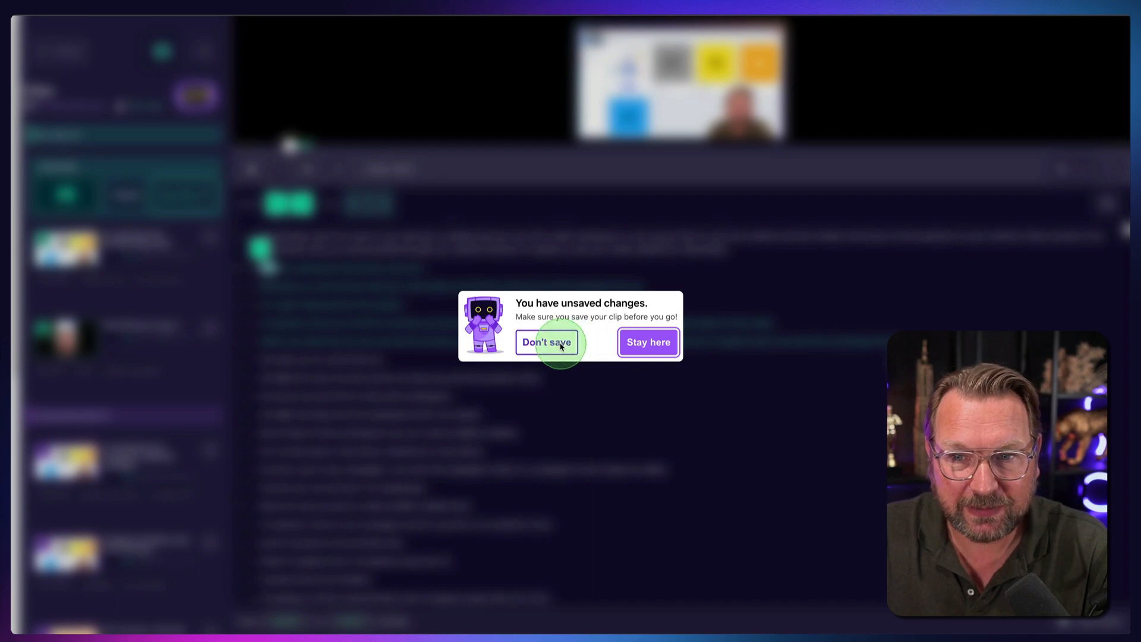
click(547, 343)
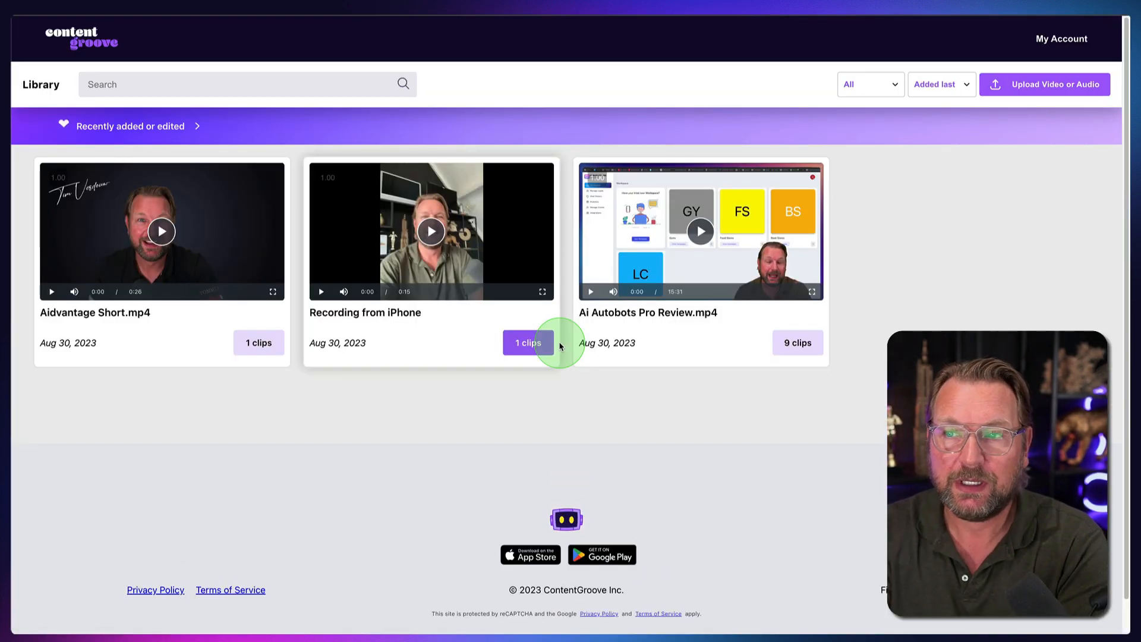